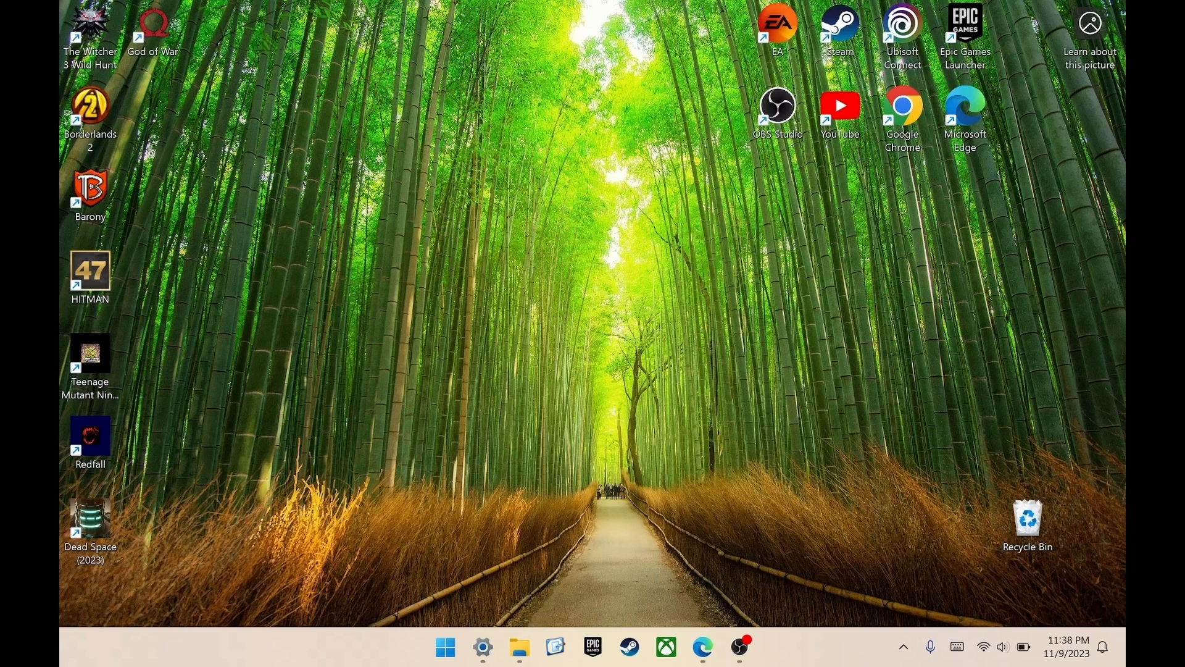
Find and bring up the Create a restore point settings via Start search 'rest'
{"action": "left_click", "coordinate": [445, 647]}
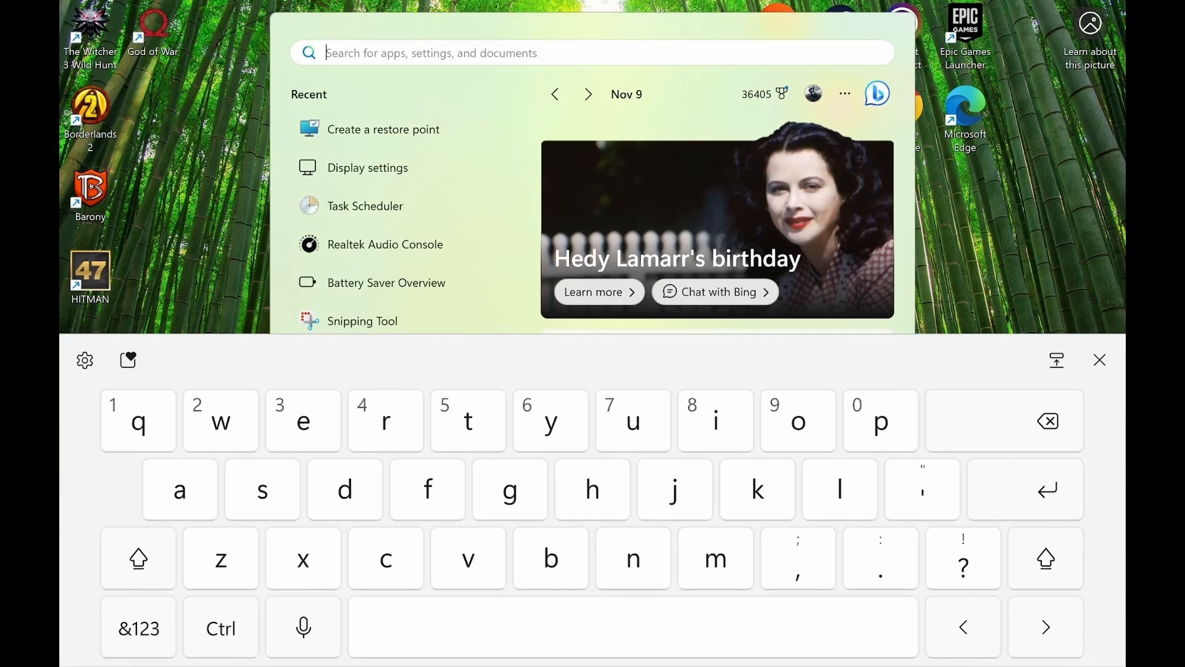
{"action": "type", "text": "rest"}
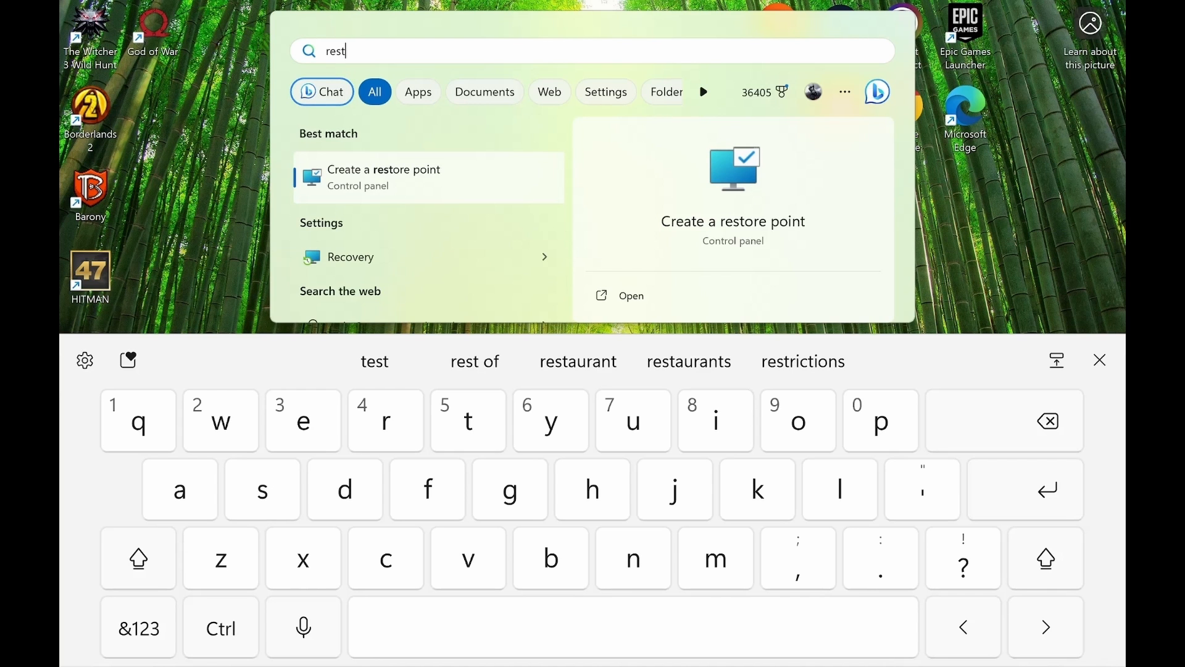
{"action": "left_click", "coordinate": [384, 178]}
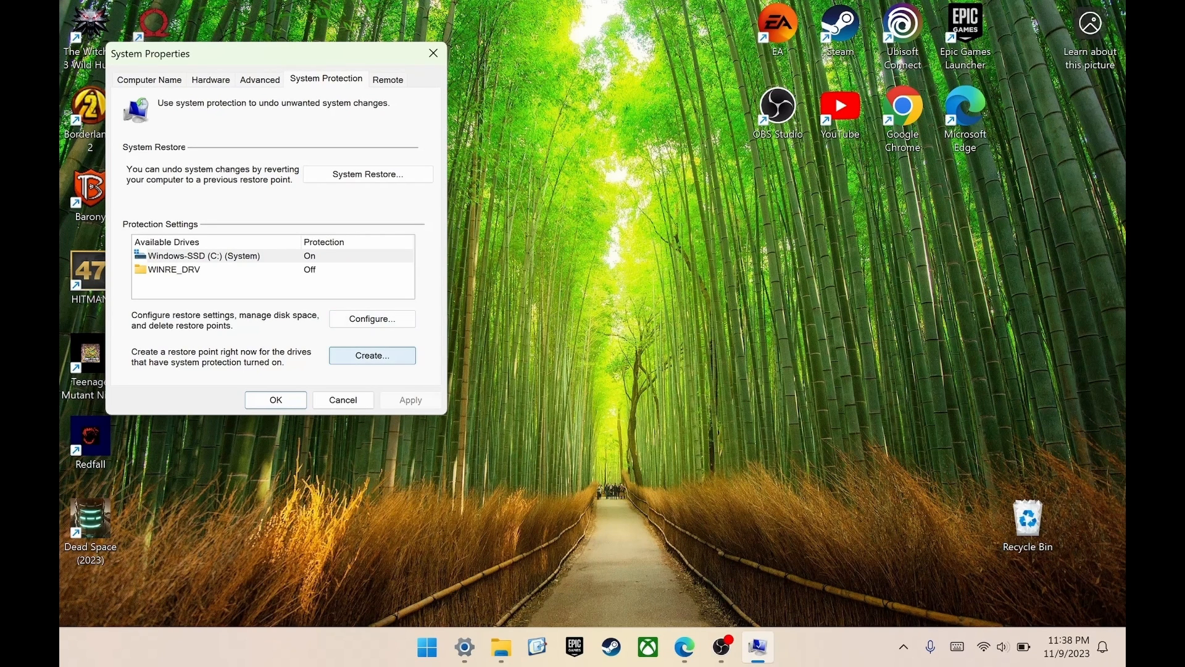
Create a restore point named 'Restore point 2' and acknowledge the success message
{"action": "left_click", "coordinate": [372, 355]}
{"action": "type", "text": "Restore point 2"}
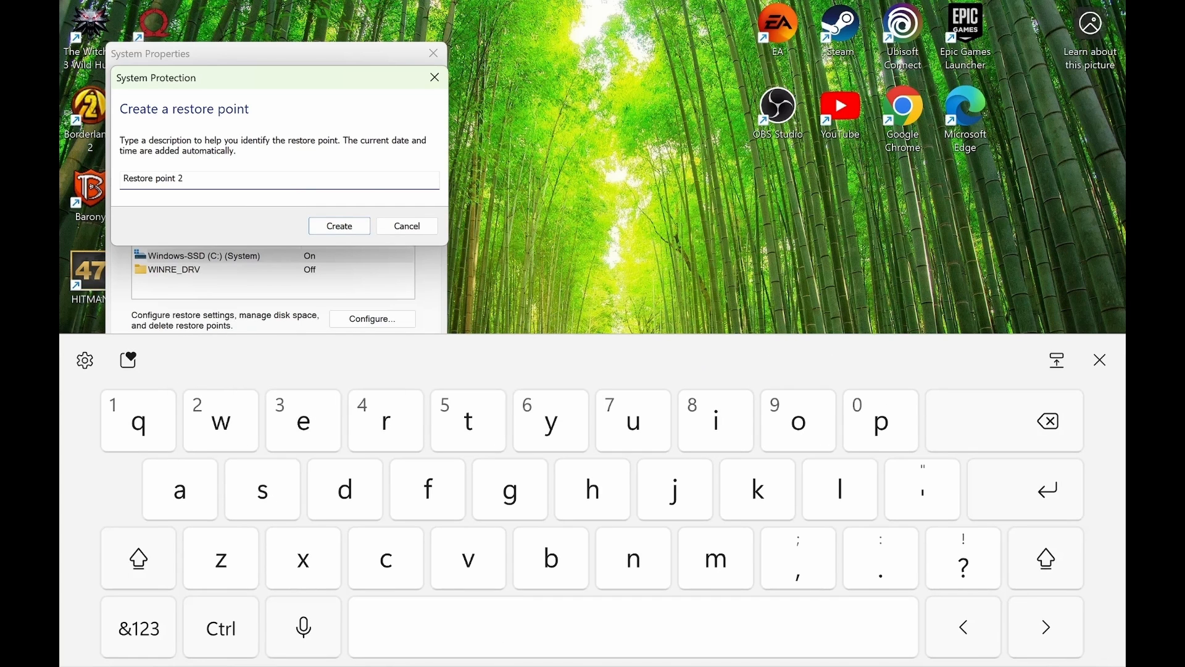
{"action": "left_click", "coordinate": [338, 226]}
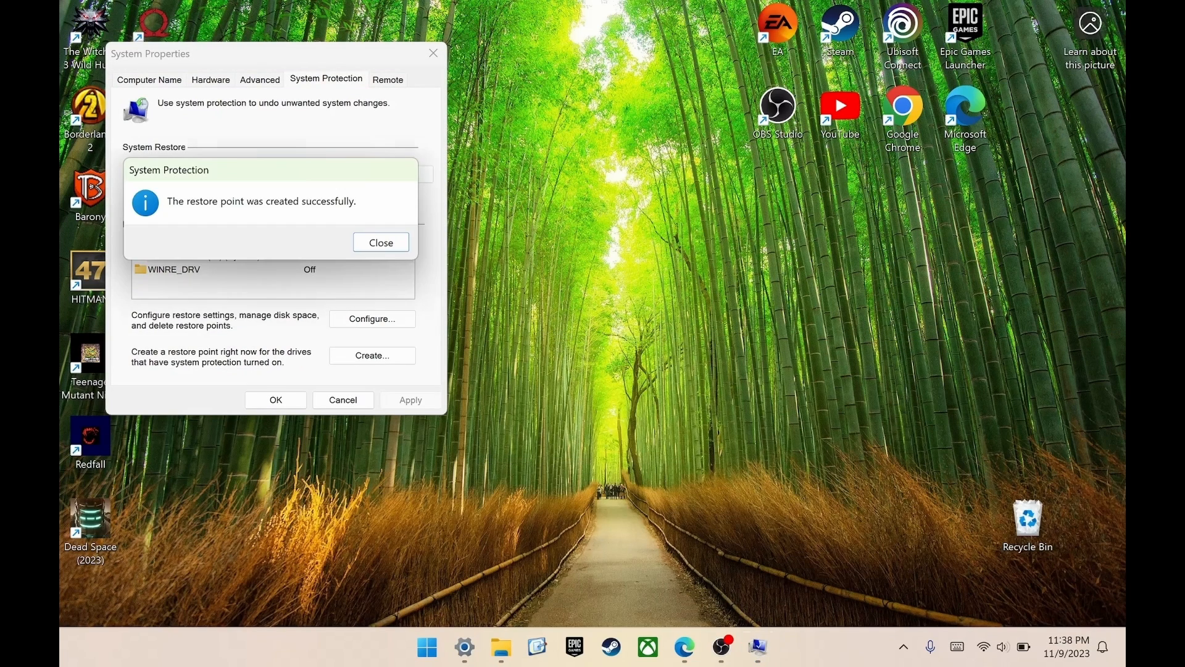
{"action": "left_click", "coordinate": [380, 242]}
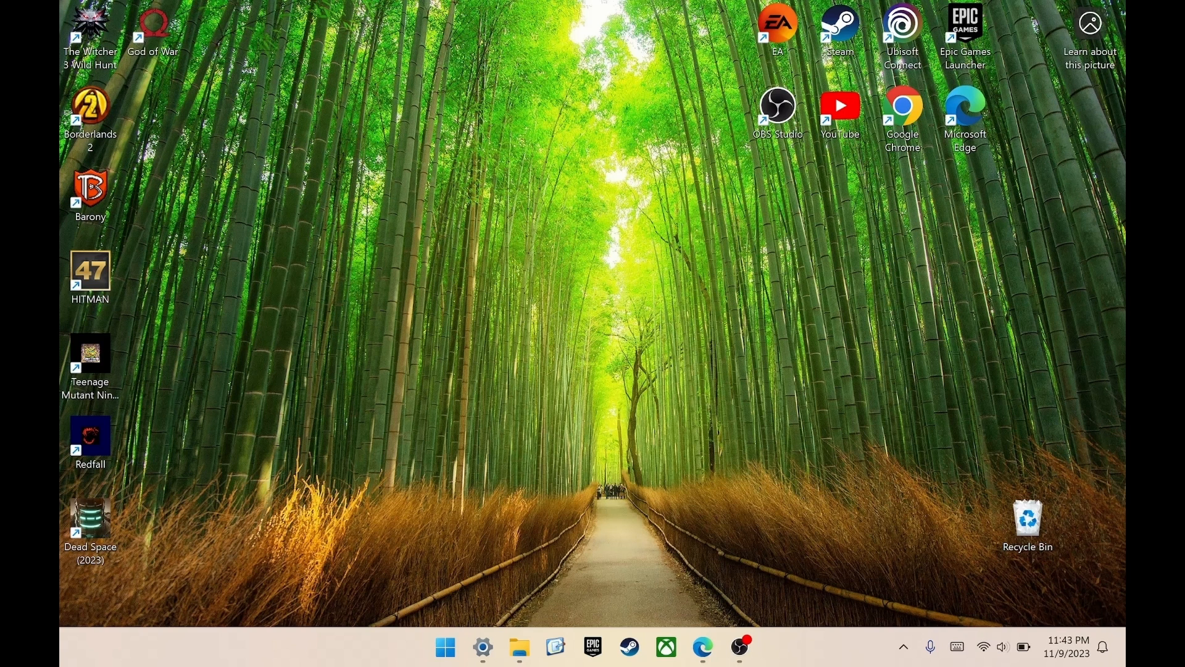
Run GO.custom.resolutions.reg from Downloads, allowing the unverified file to run
{"action": "left_click", "coordinate": [701, 648]}
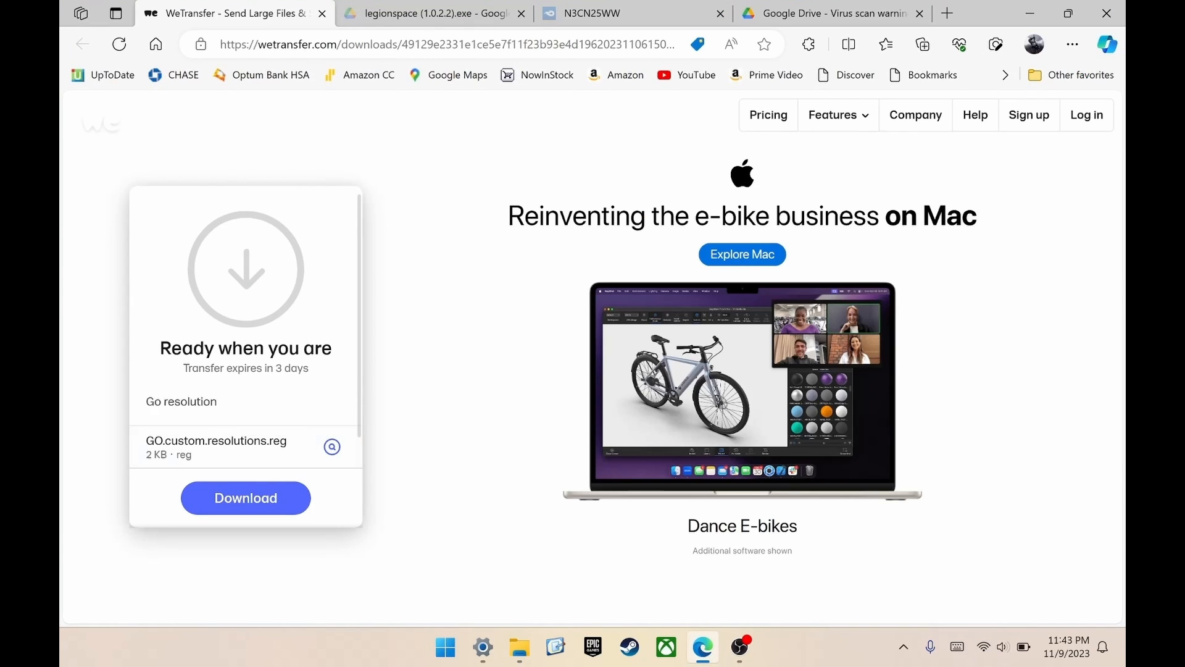
{"action": "left_click", "coordinate": [520, 647]}
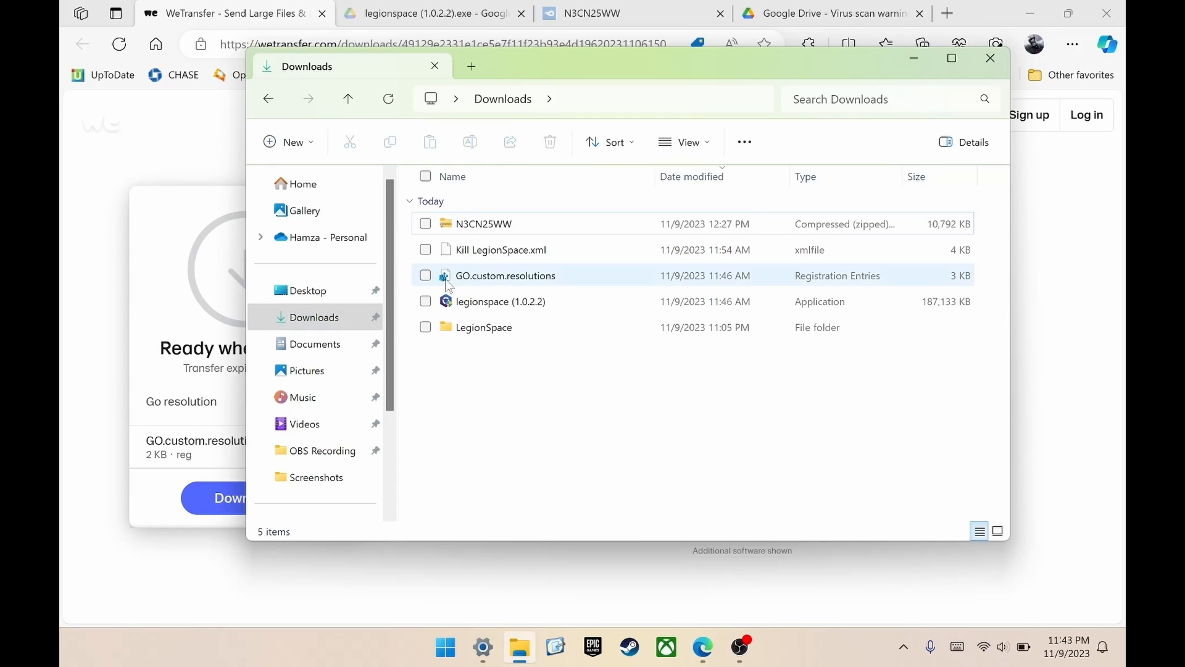
{"action": "double_click", "coordinate": [503, 275]}
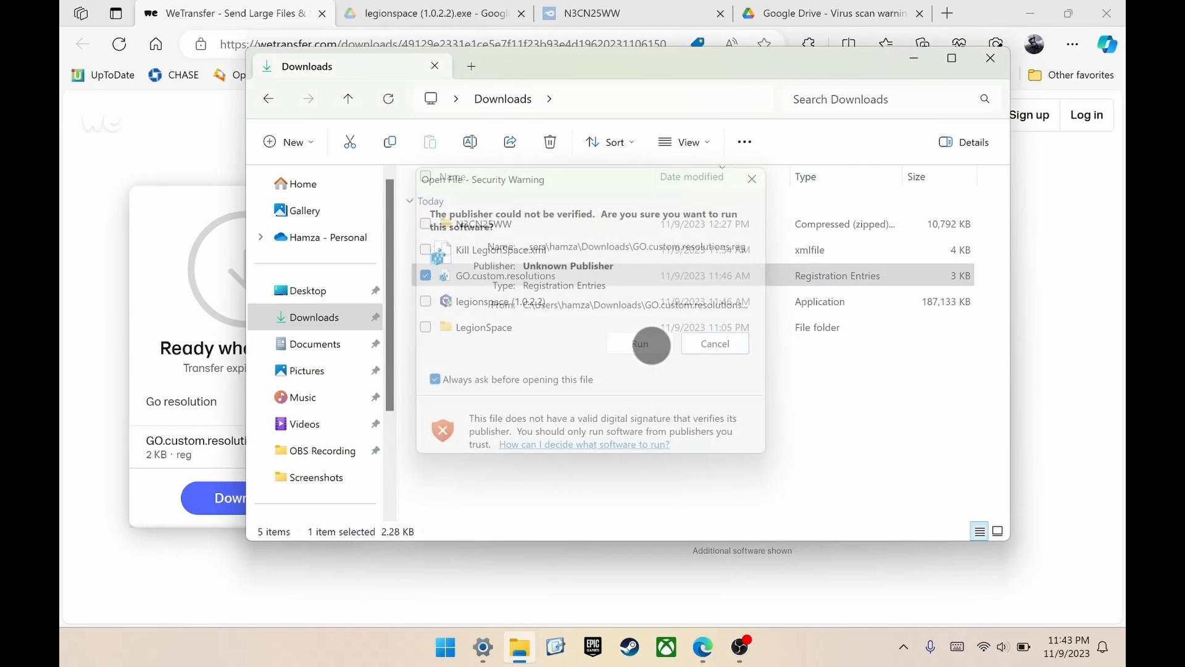
{"action": "left_click", "coordinate": [651, 345]}
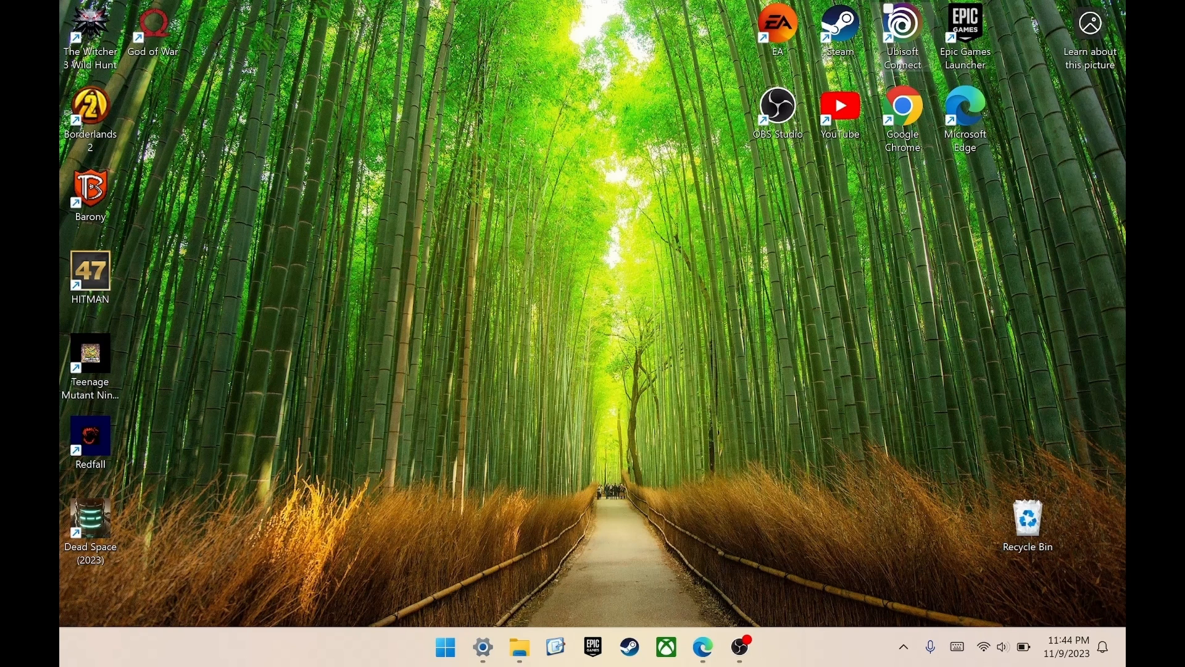
{"action": "left_click", "coordinate": [483, 647]}
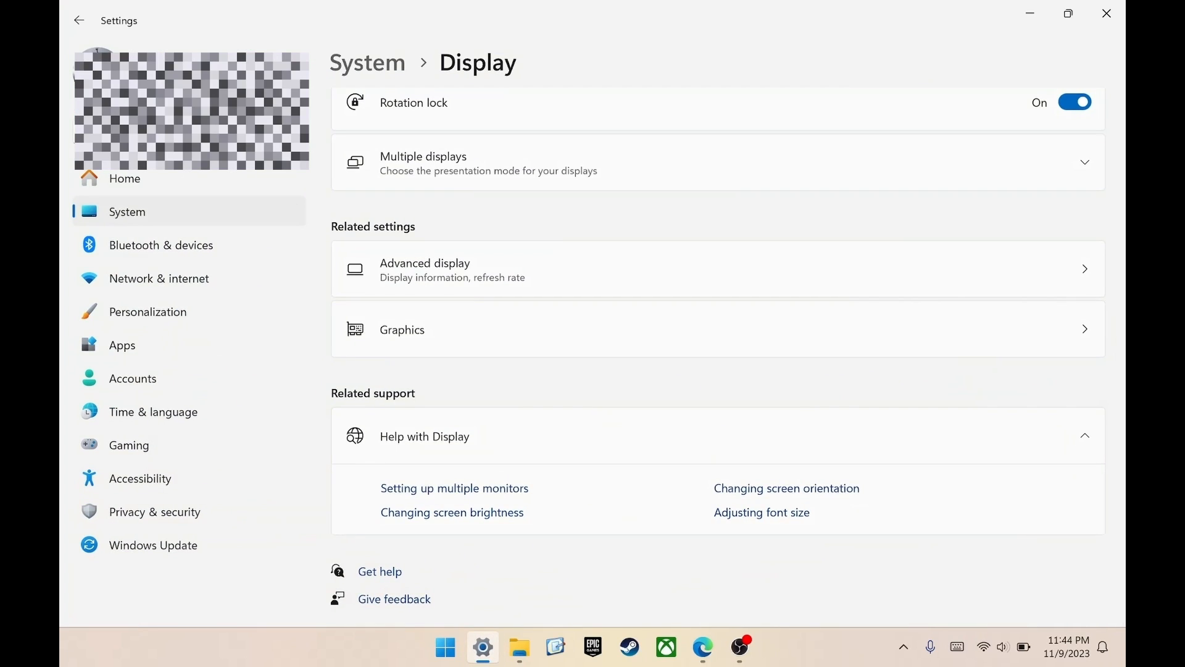
{"action": "left_click", "coordinate": [79, 20]}
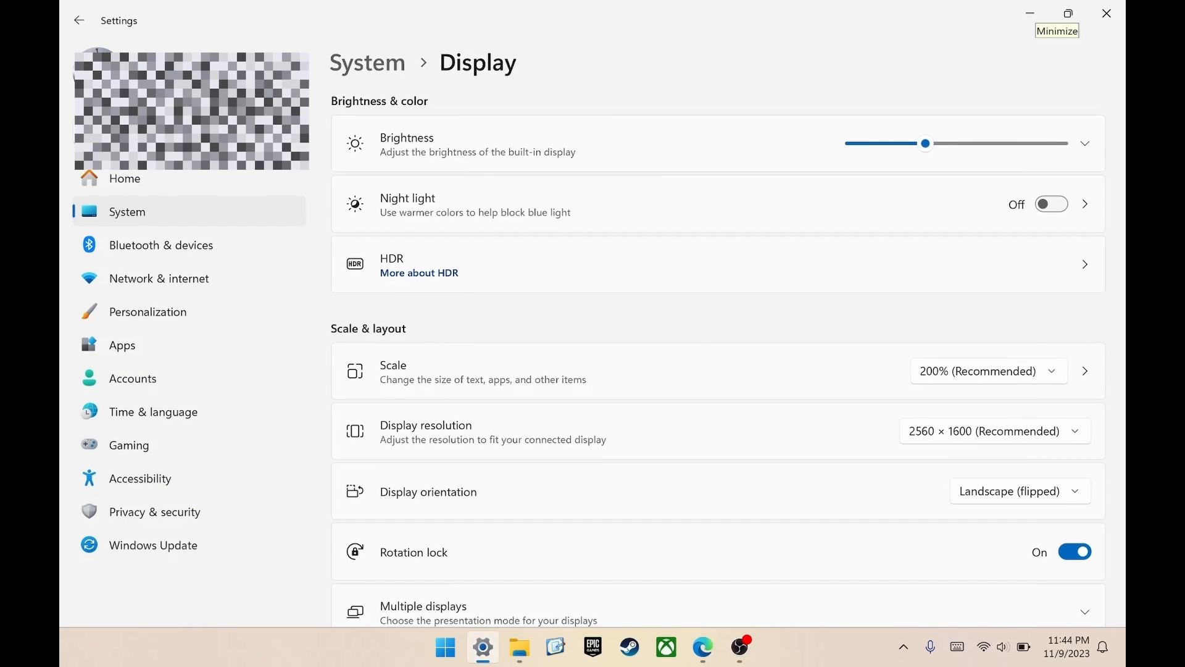
{"action": "left_click", "coordinate": [996, 431]}
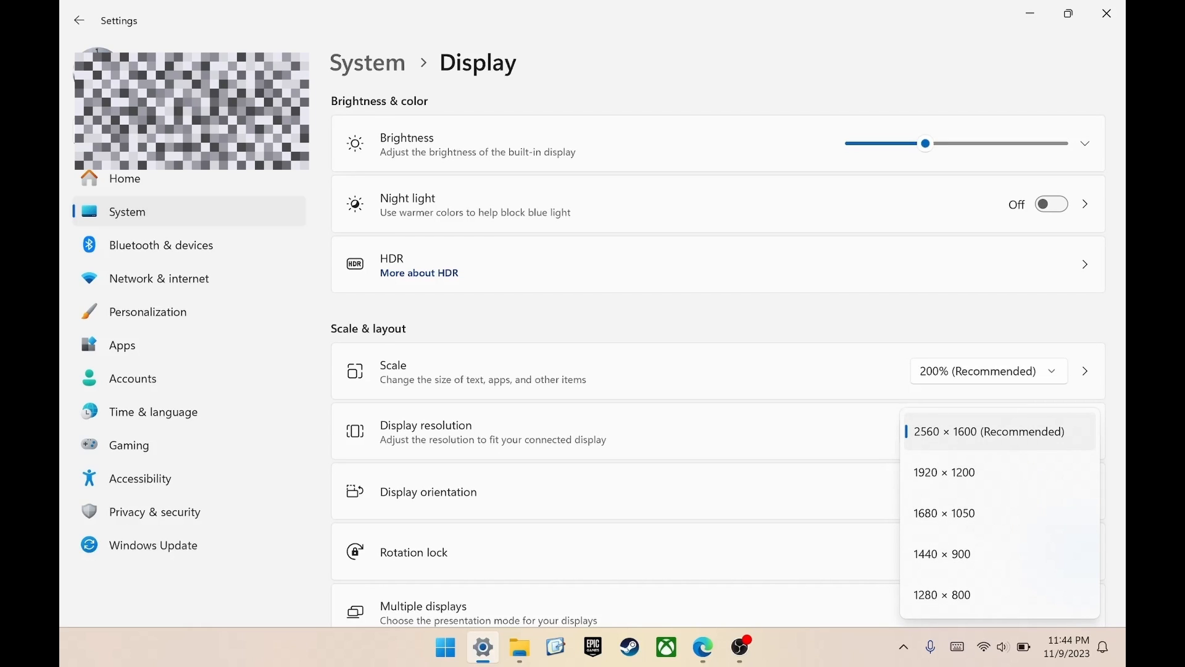
{"action": "mouse_move", "coordinate": [850, 186]}
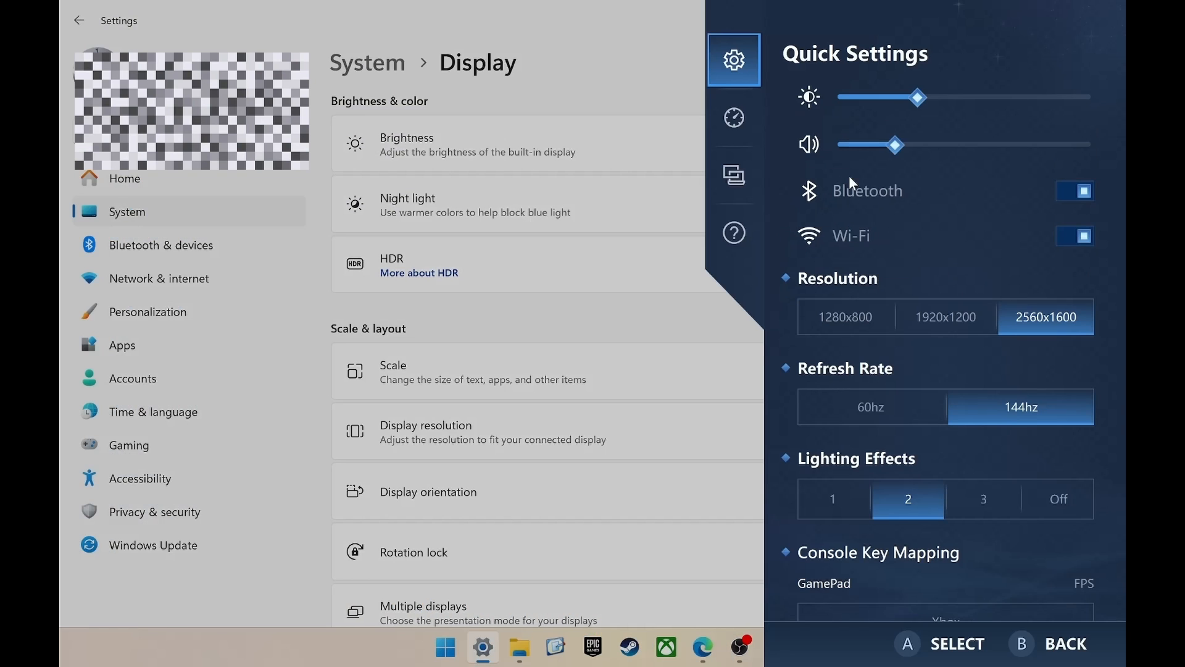
{"action": "mouse_move", "coordinate": [868, 180]}
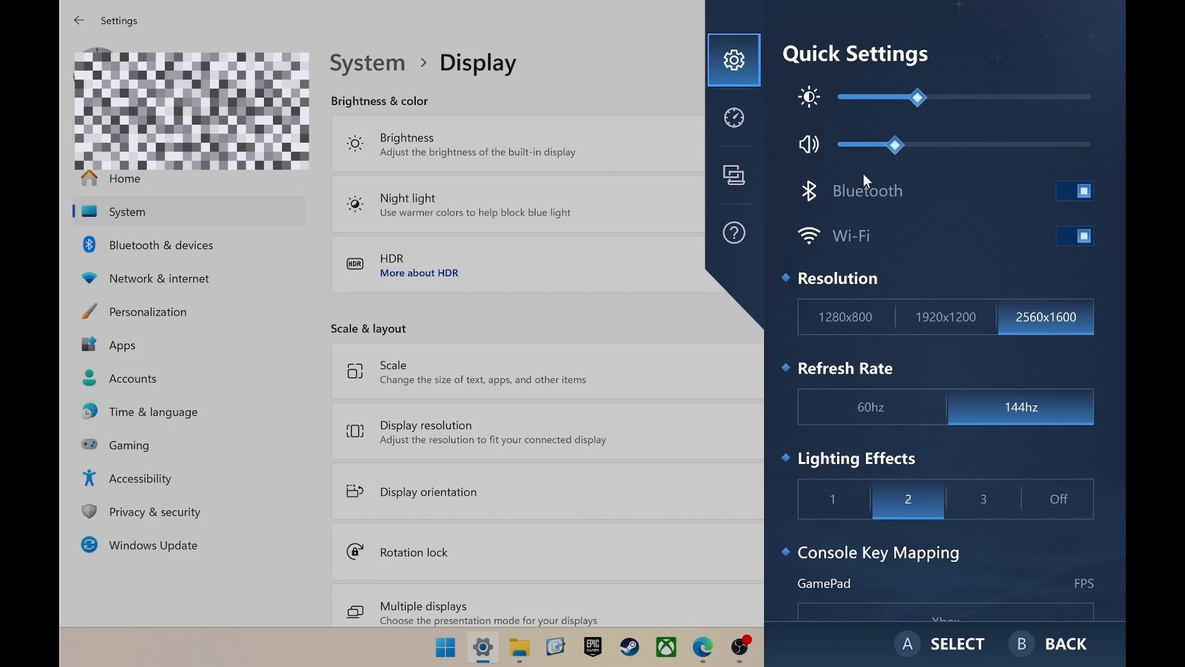
{"action": "mouse_move", "coordinate": [963, 337]}
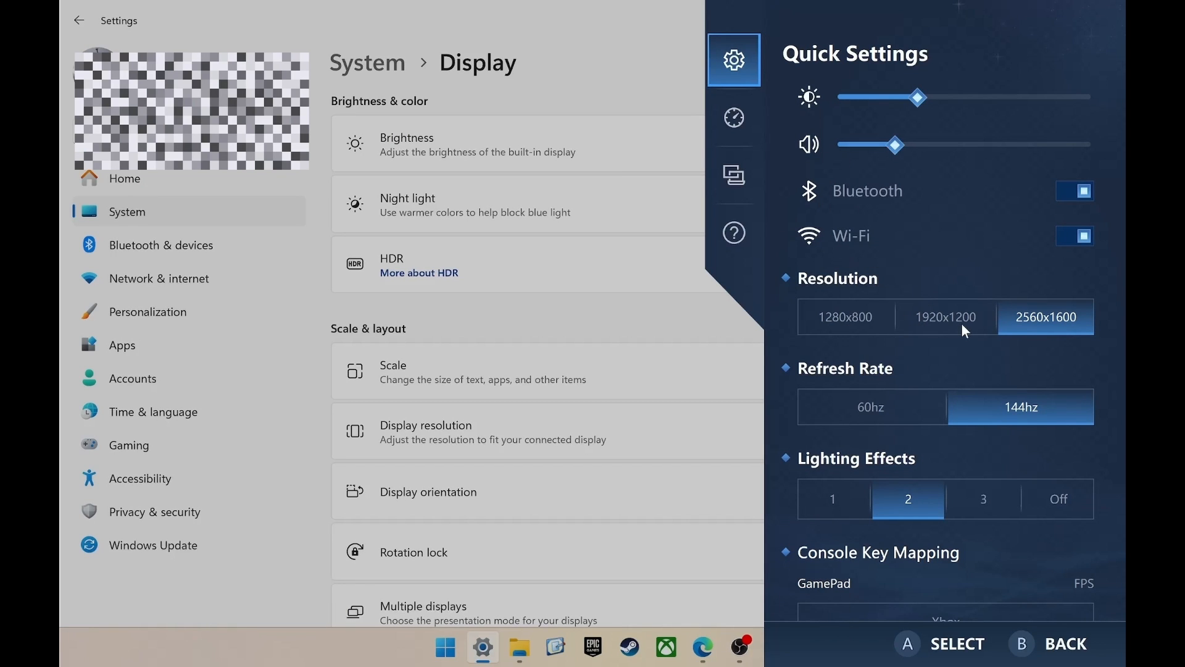
{"action": "mouse_move", "coordinate": [919, 313]}
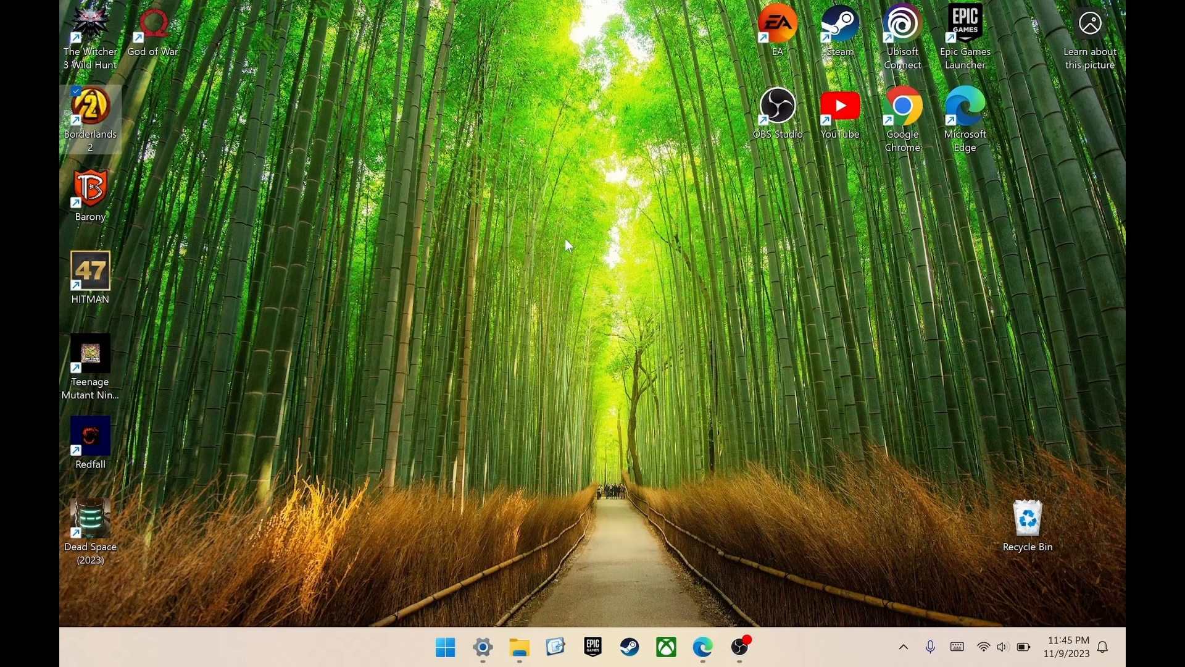
In the Borderlands 2 launcher settings, raise the resolution through 1920x1200 to 2560x1600
{"action": "double_click", "coordinate": [90, 105]}
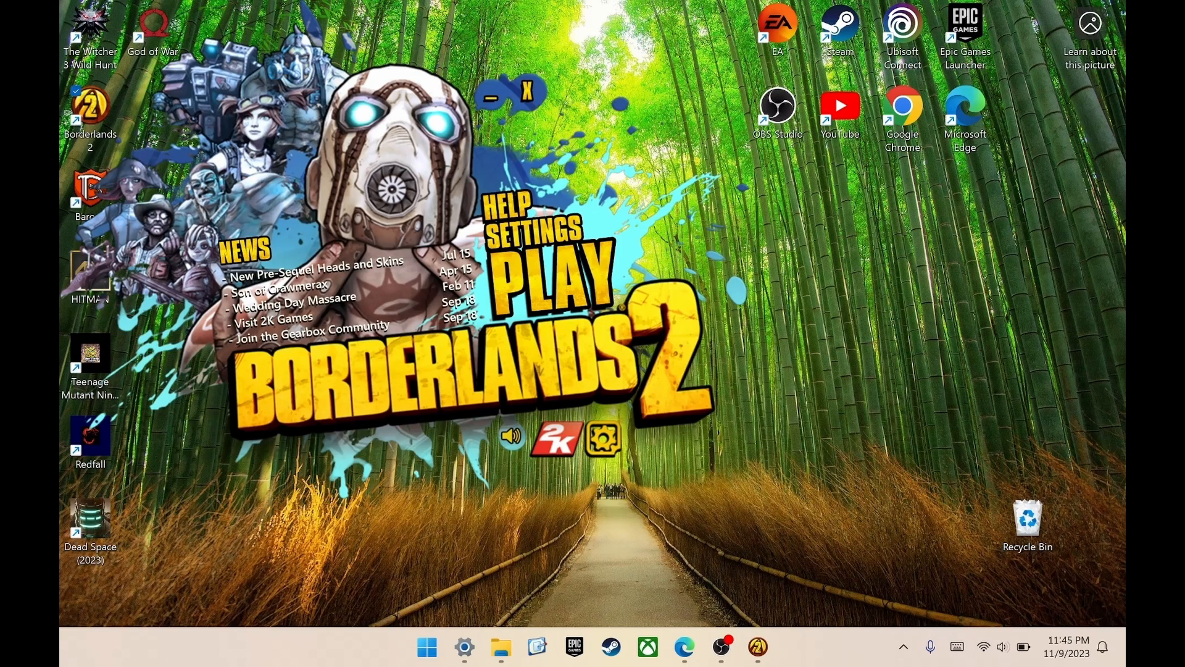
{"action": "left_click", "coordinate": [536, 224]}
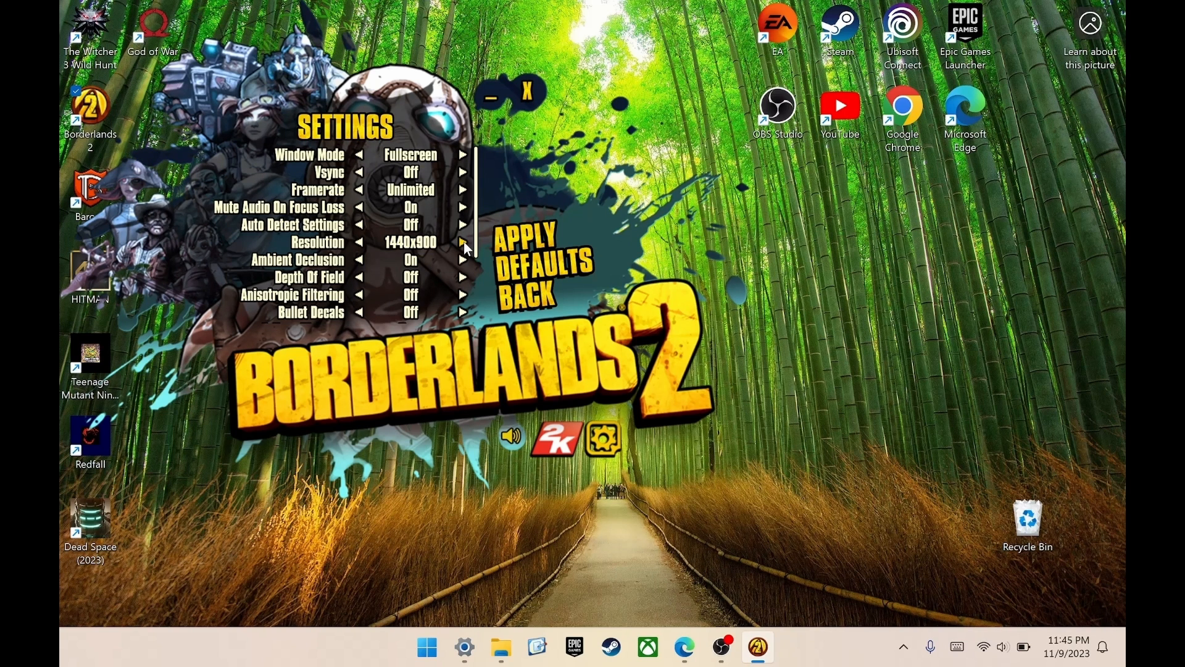
{"action": "left_click", "coordinate": [464, 245]}
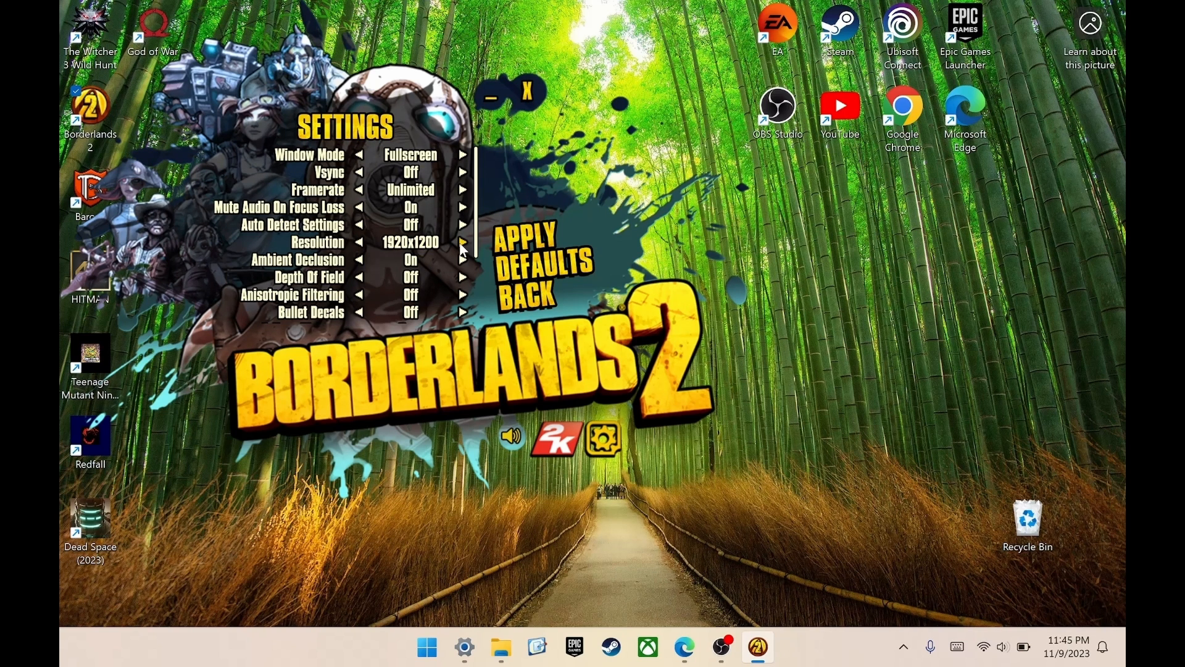
{"action": "left_click", "coordinate": [466, 242]}
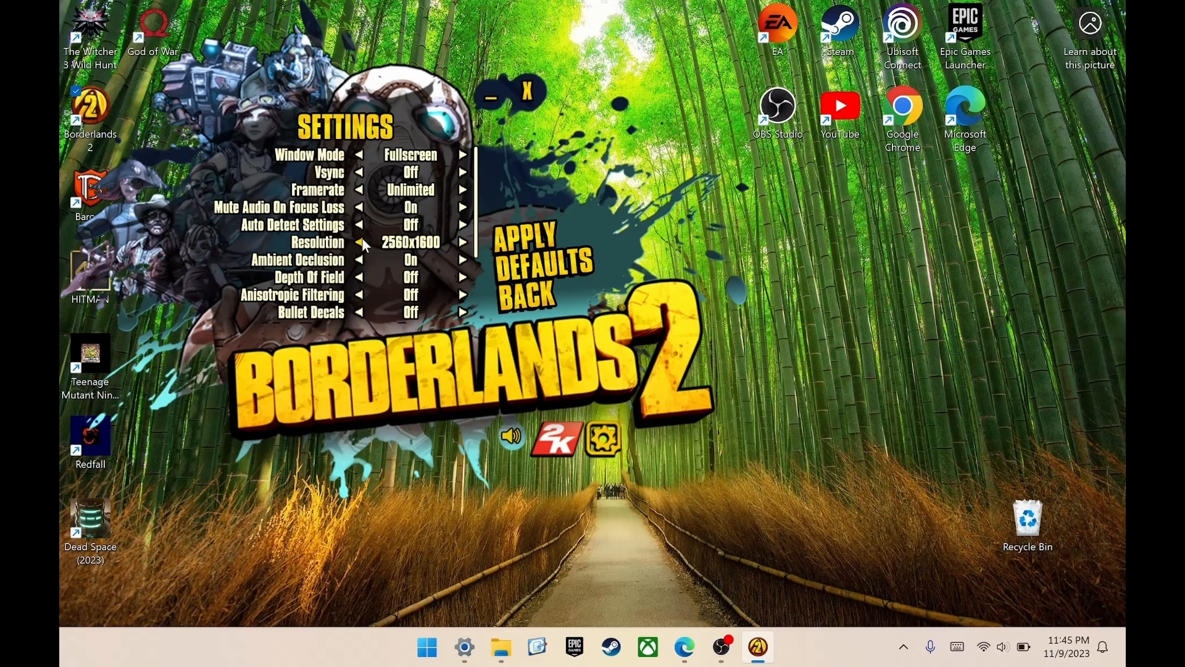
{"action": "left_click", "coordinate": [363, 242]}
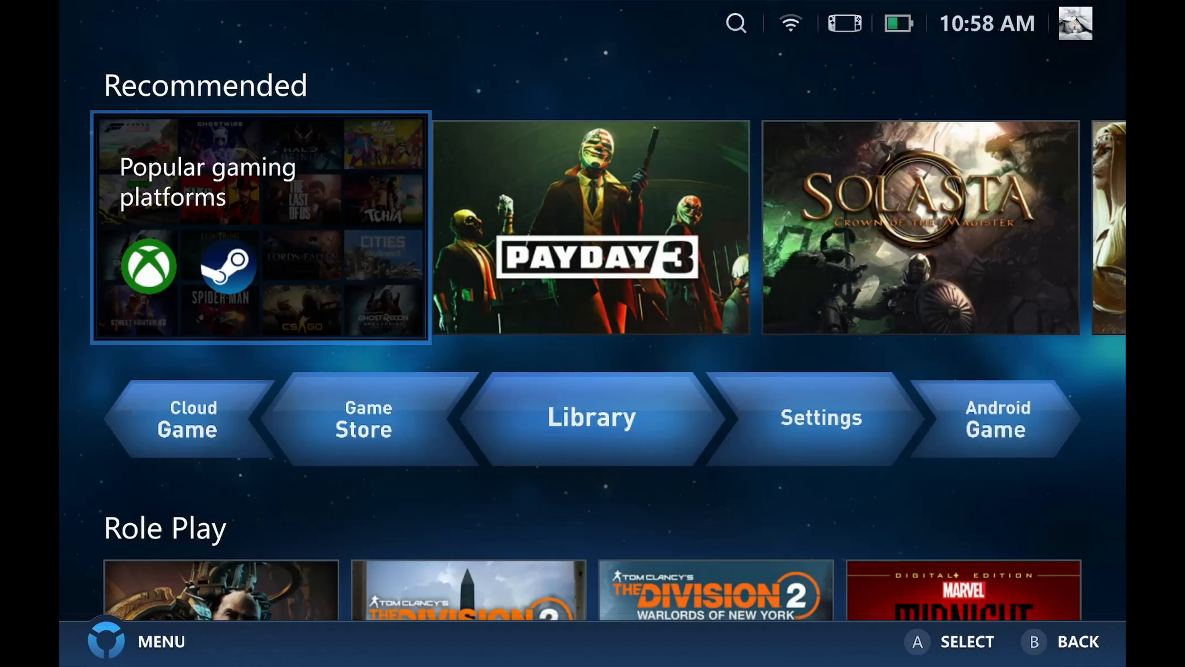
Install the legionspace update from Downloads, launch it and accept the desktop shortcut
{"action": "left_click", "coordinate": [820, 417]}
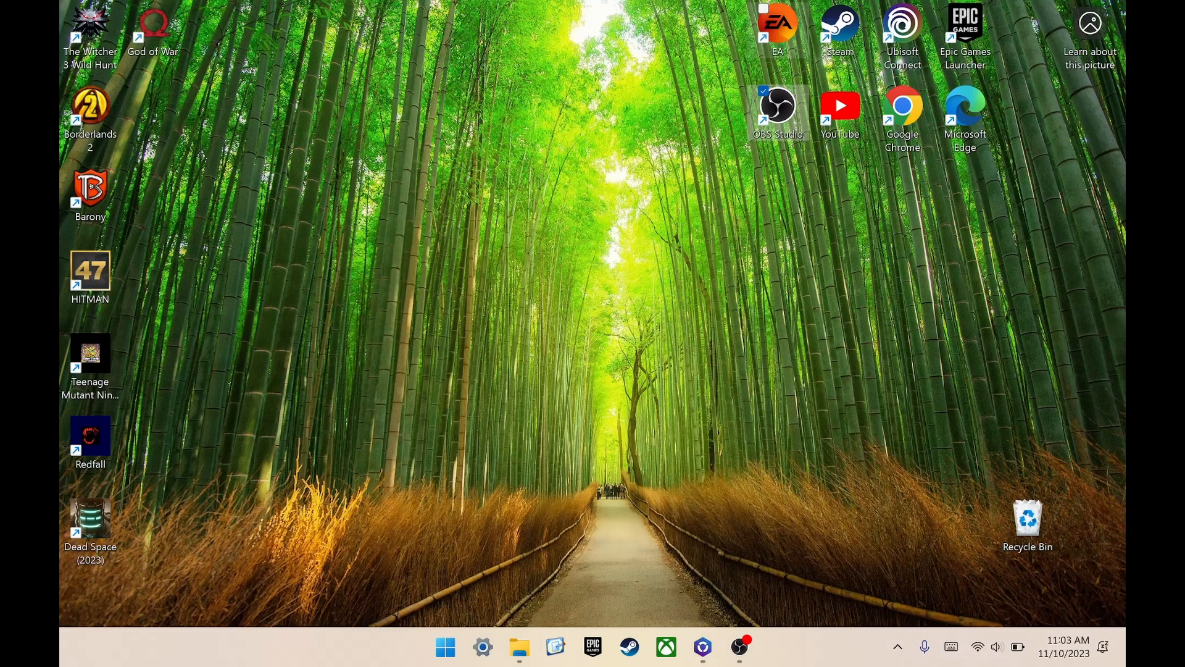
{"action": "left_click", "coordinate": [520, 649]}
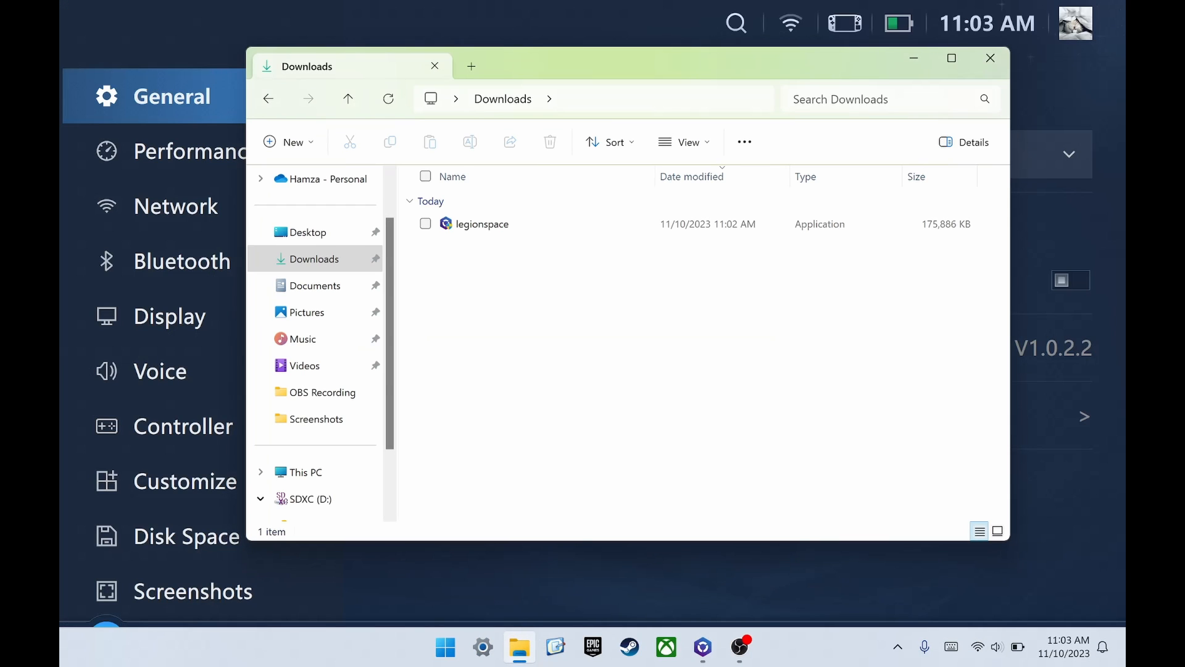
{"action": "double_click", "coordinate": [481, 223]}
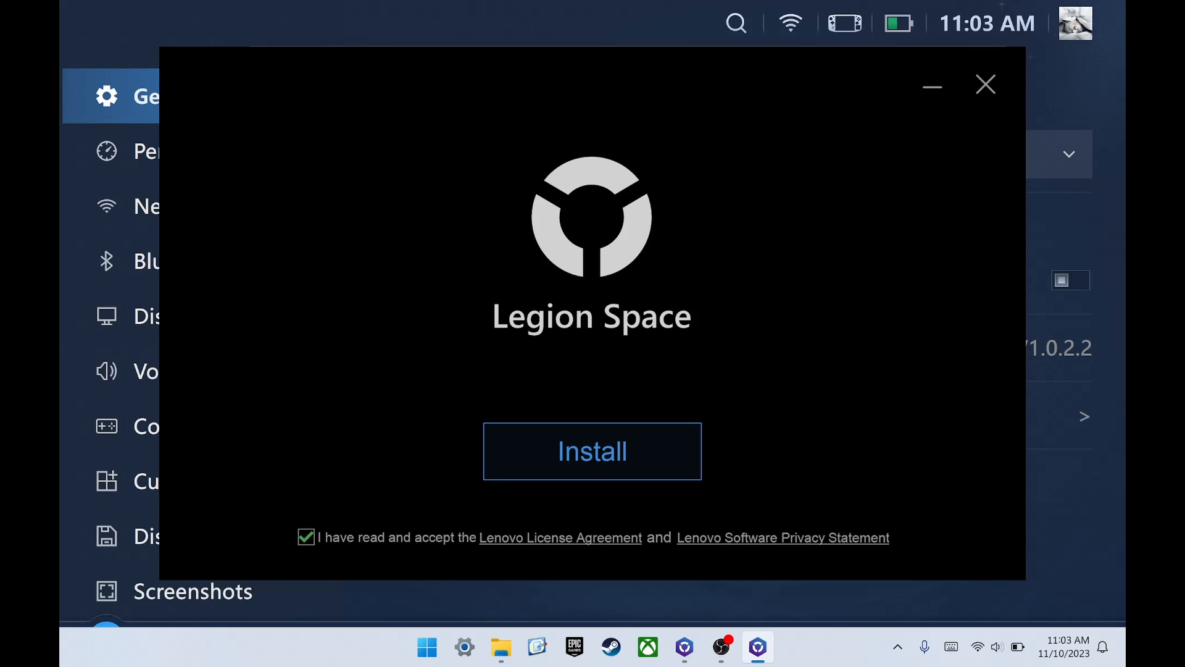
{"action": "left_click", "coordinate": [593, 452]}
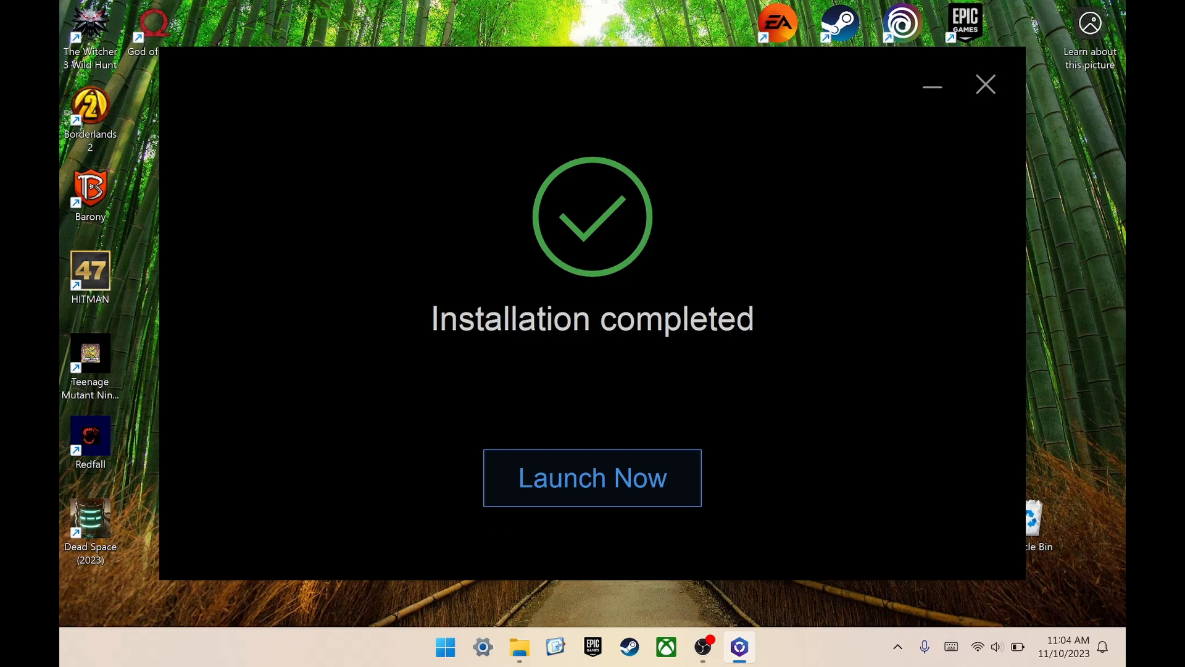
{"action": "left_click", "coordinate": [593, 476]}
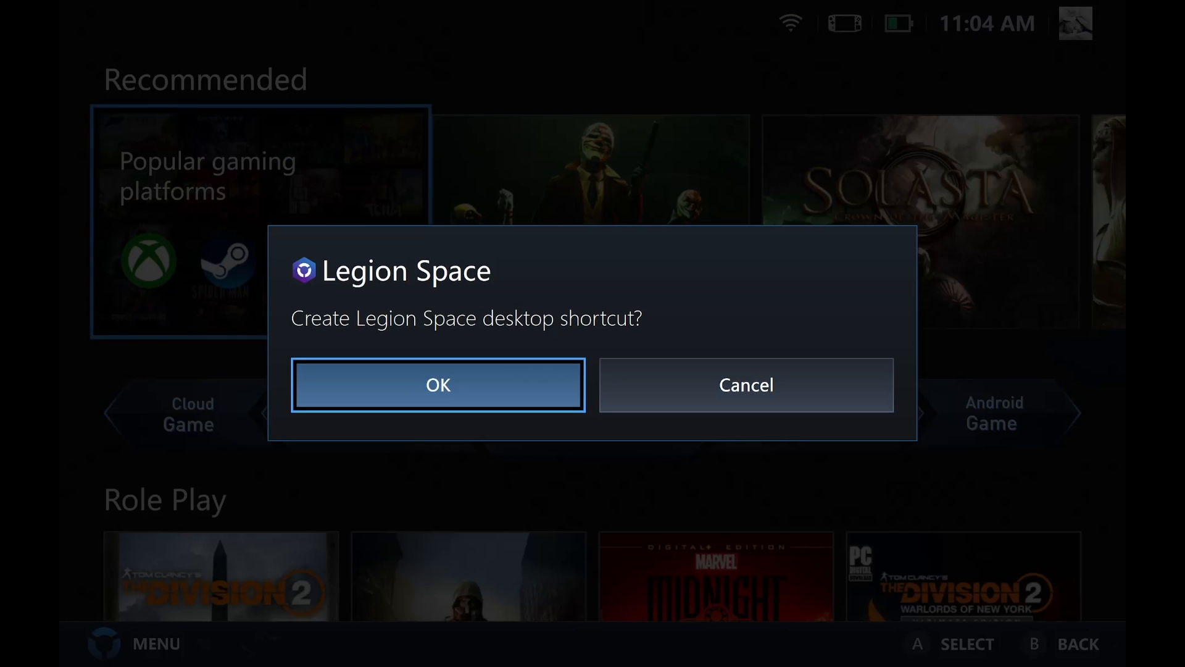
{"action": "left_click", "coordinate": [438, 385]}
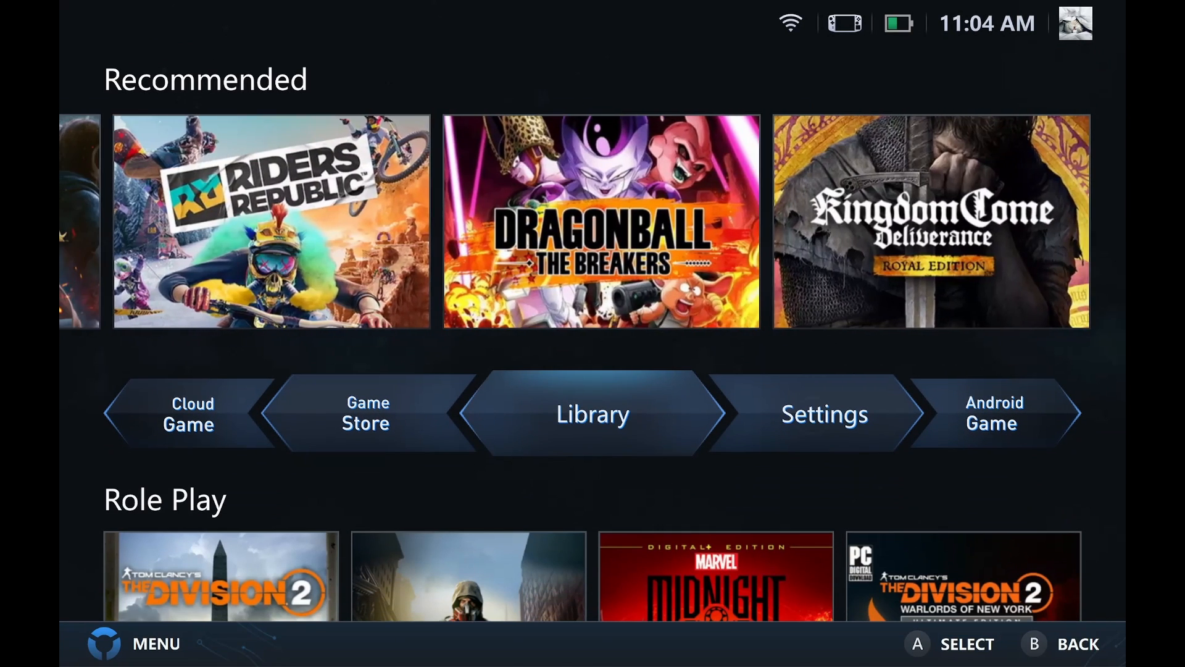
In Legion Space General settings, switch on booting automatically into Legion Space
{"action": "left_click", "coordinate": [824, 415]}
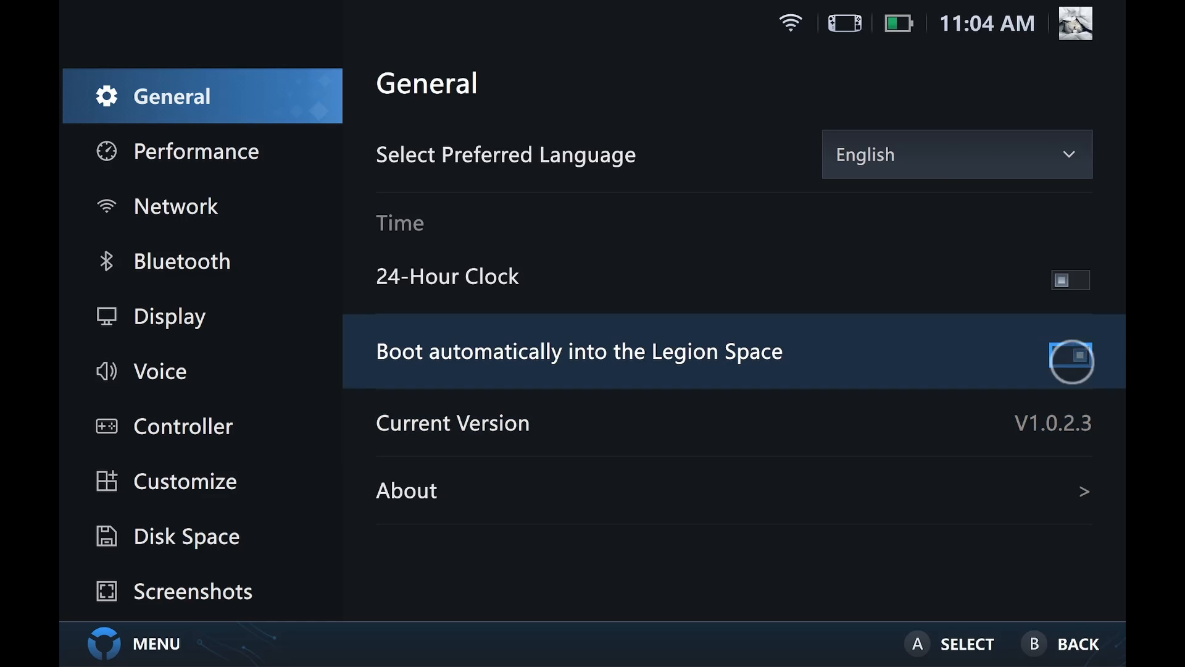
{"action": "left_click", "coordinate": [1072, 356]}
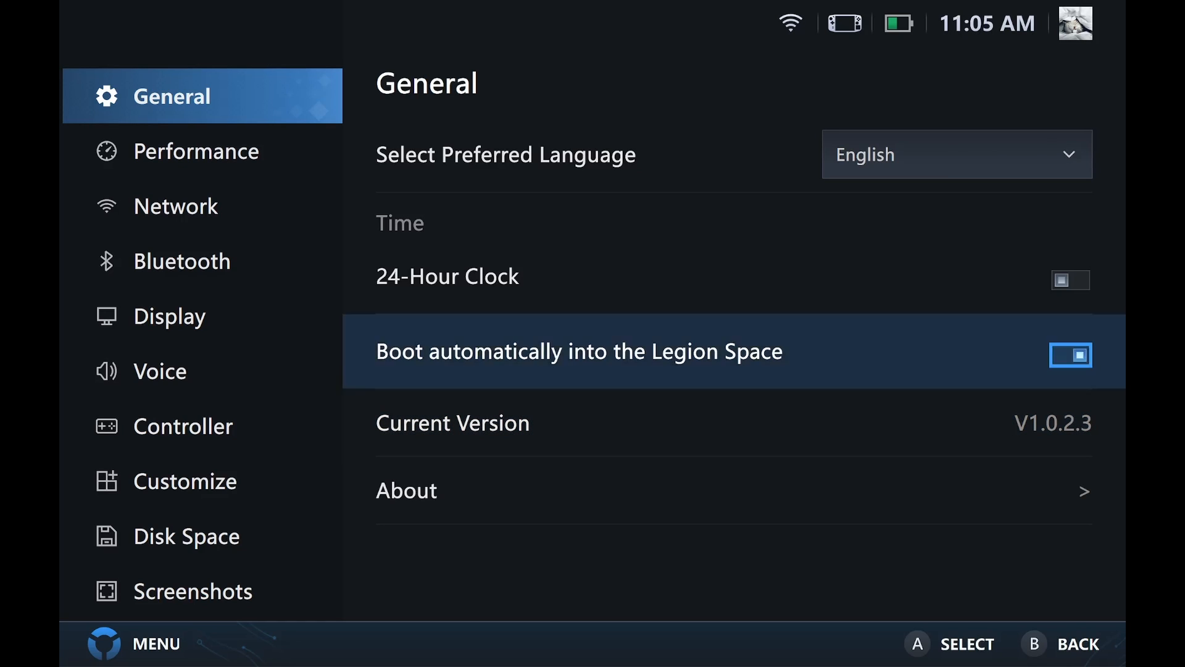
{"action": "left_click", "coordinate": [196, 151]}
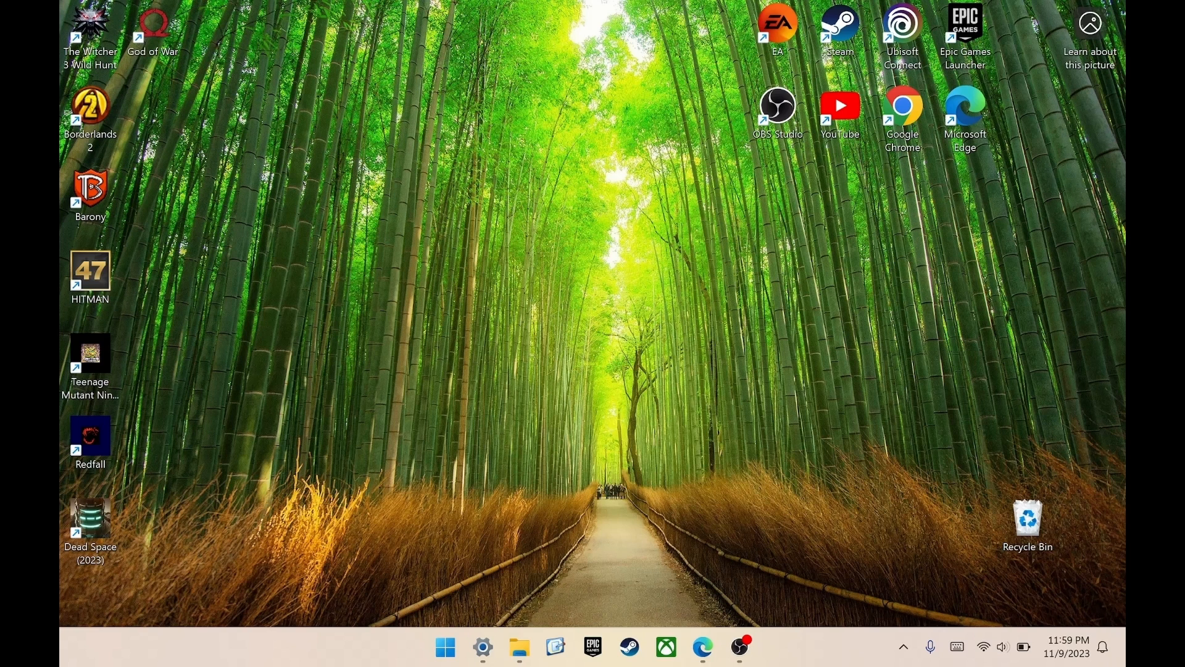
Launch N3CN25WW.exe from the downloaded N3CN25WW.zip, getting past the SmartScreen warning
{"action": "left_click", "coordinate": [700, 647]}
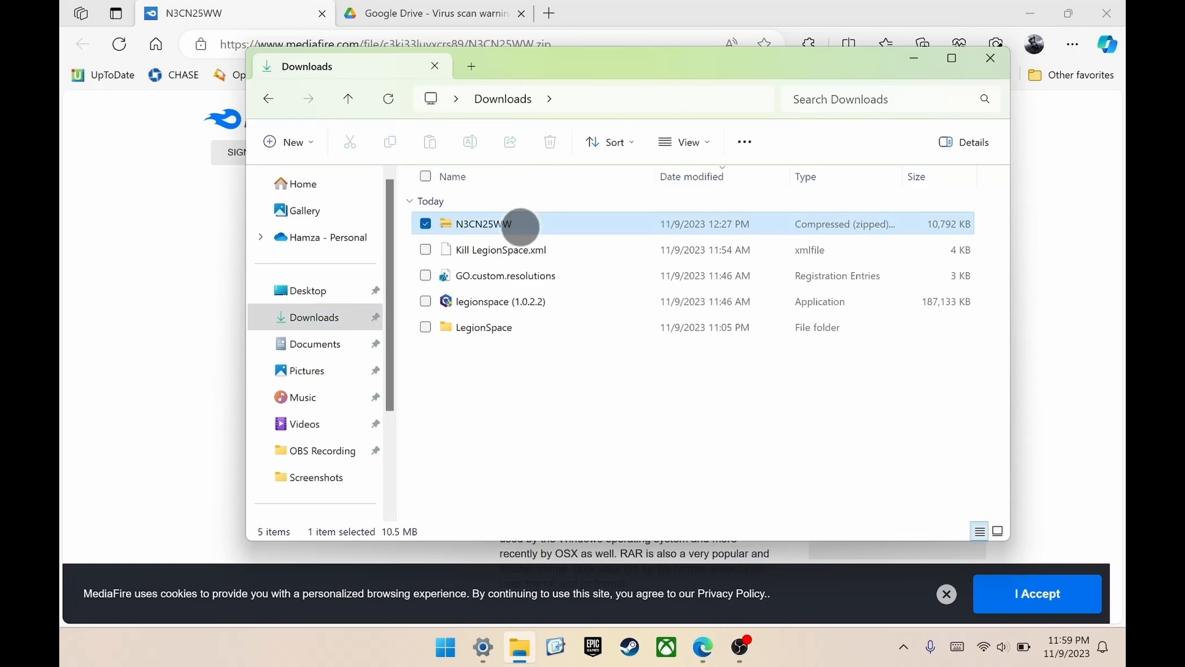
{"action": "double_click", "coordinate": [481, 224]}
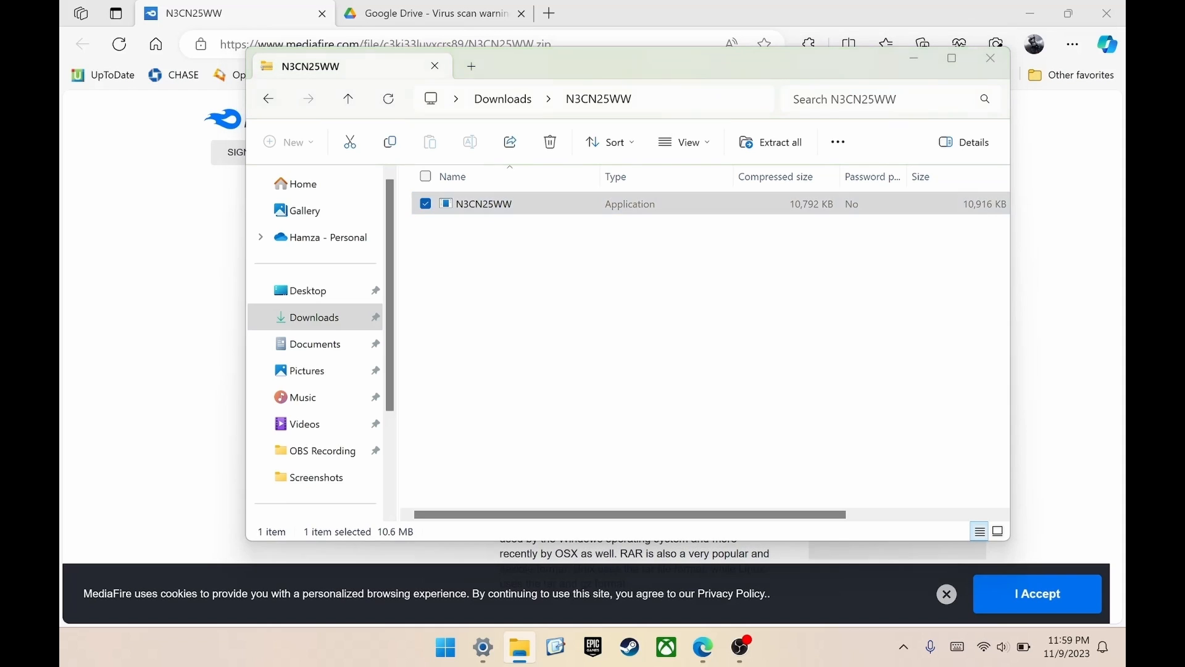
{"action": "double_click", "coordinate": [484, 204]}
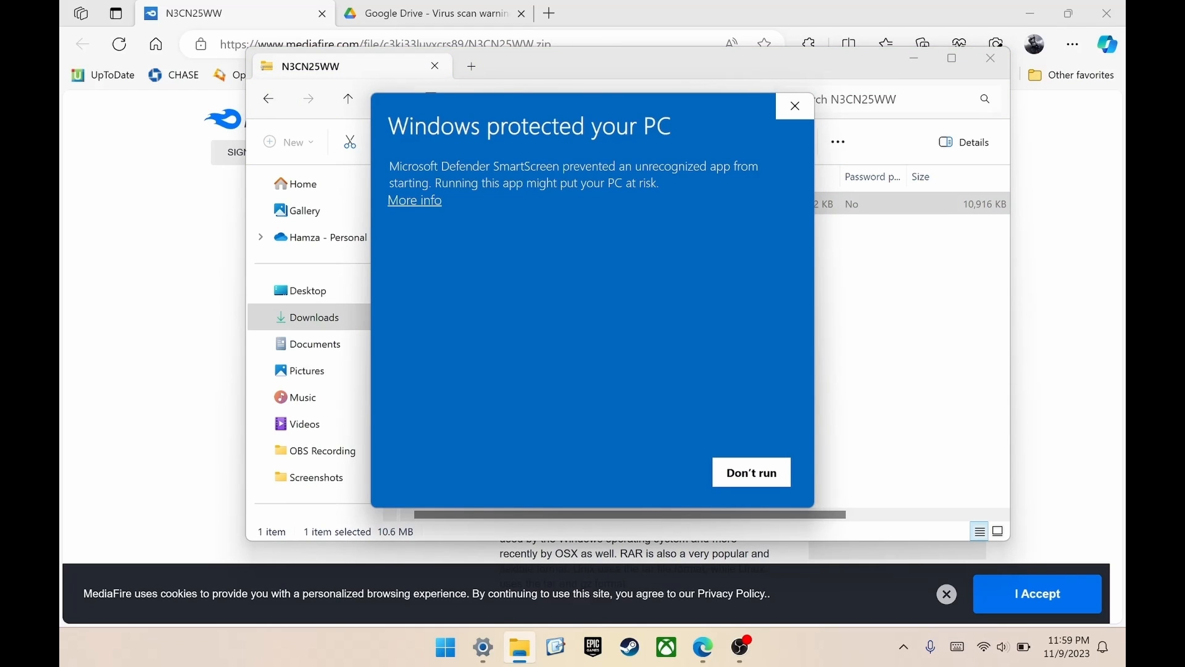
{"action": "left_click", "coordinate": [414, 200]}
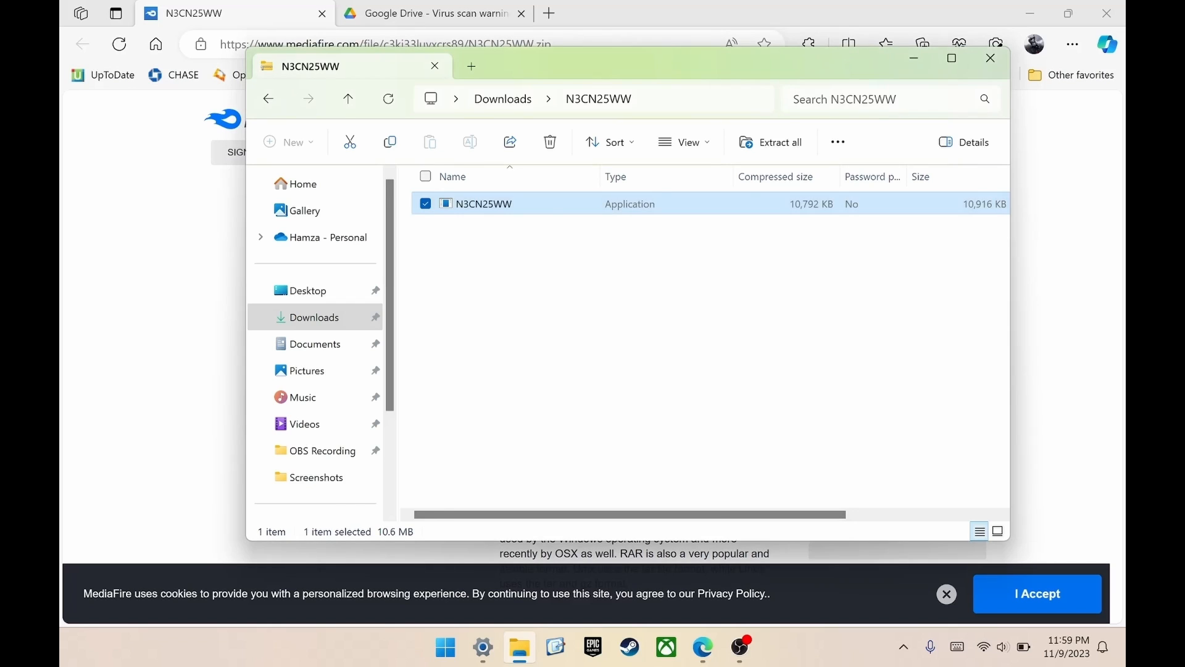
{"action": "double_click", "coordinate": [484, 203]}
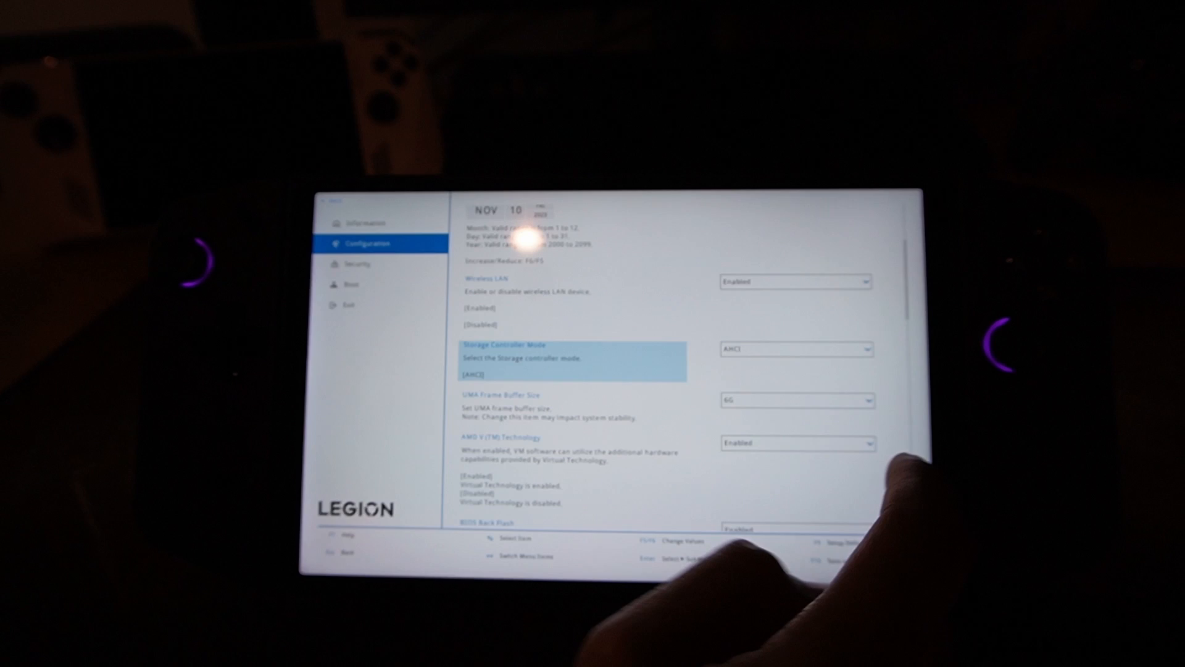
Exit the BIOS Configuration screen and restart back into Windows
{"action": "left_click", "coordinate": [795, 400]}
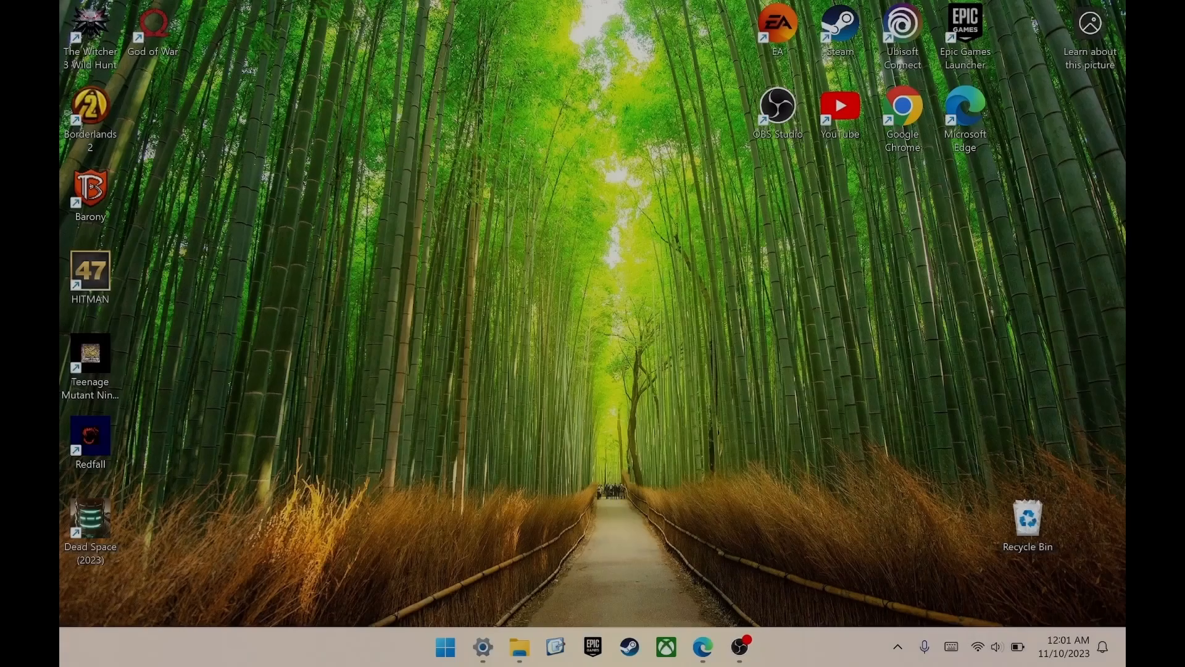
{"action": "left_click", "coordinate": [745, 647]}
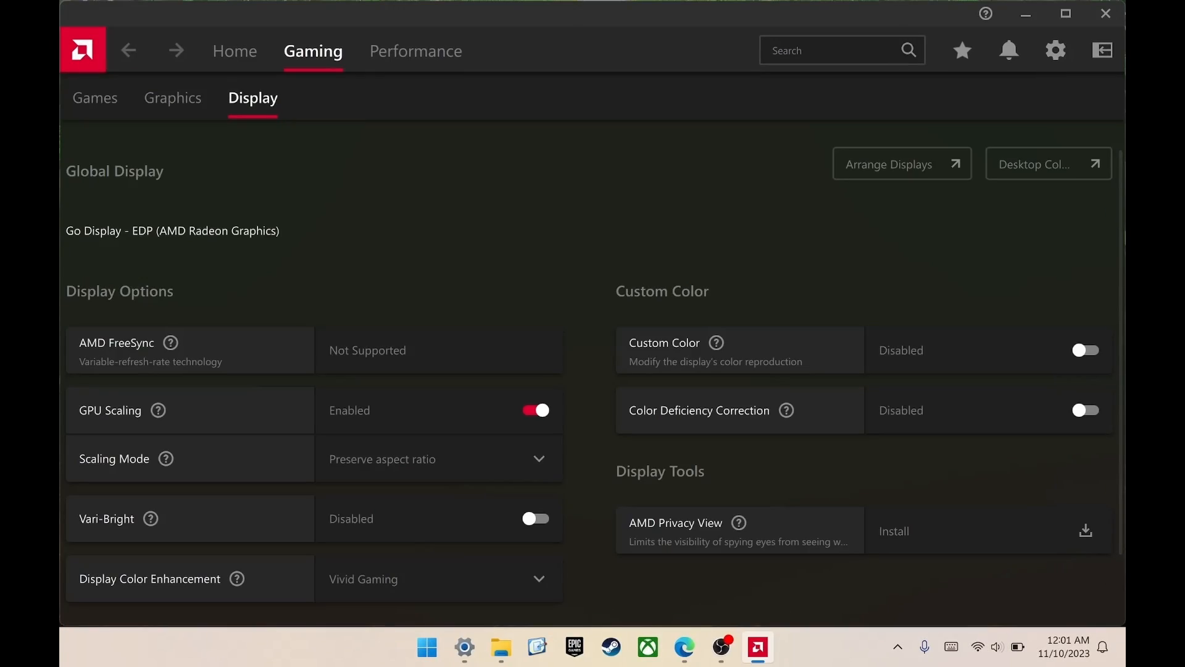
{"action": "left_click", "coordinate": [1054, 49]}
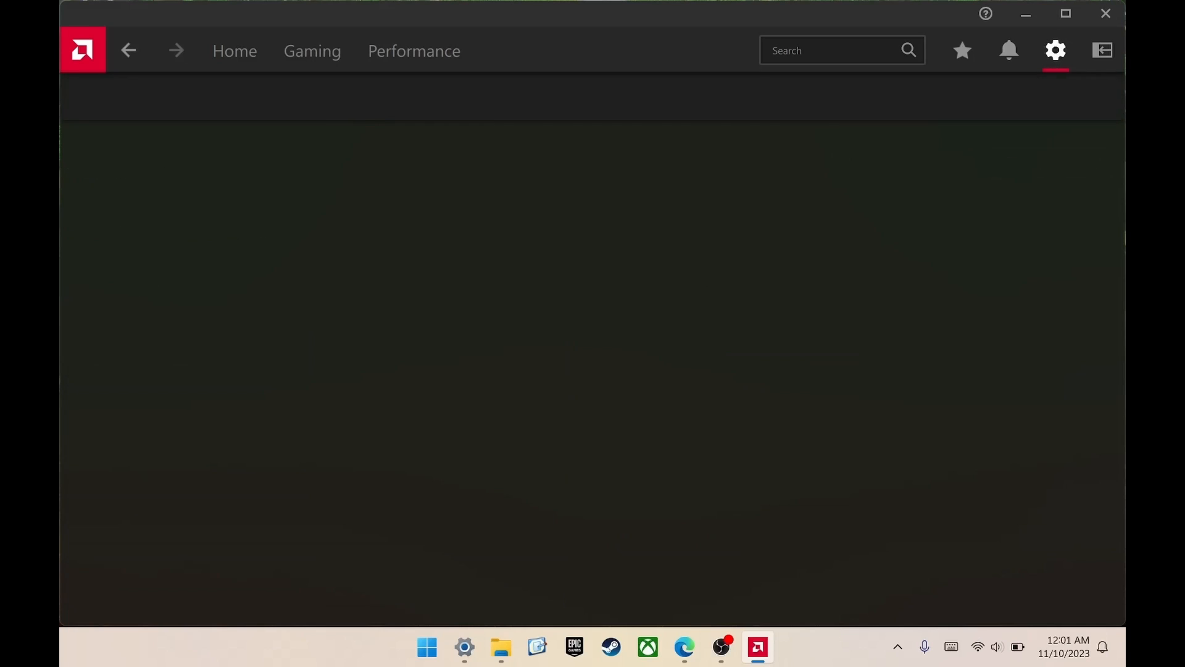
{"action": "left_click", "coordinate": [1055, 50]}
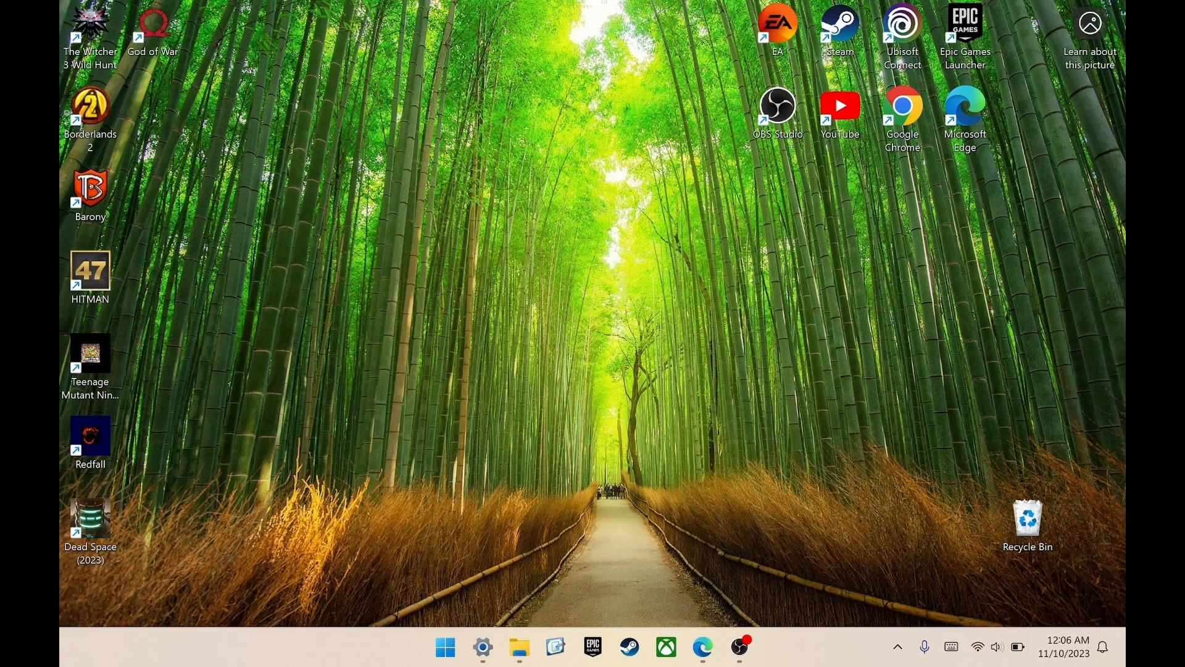
Launch Realtek Audio Console from Start search and show the Speakers equalizer curve
{"action": "left_click", "coordinate": [446, 647]}
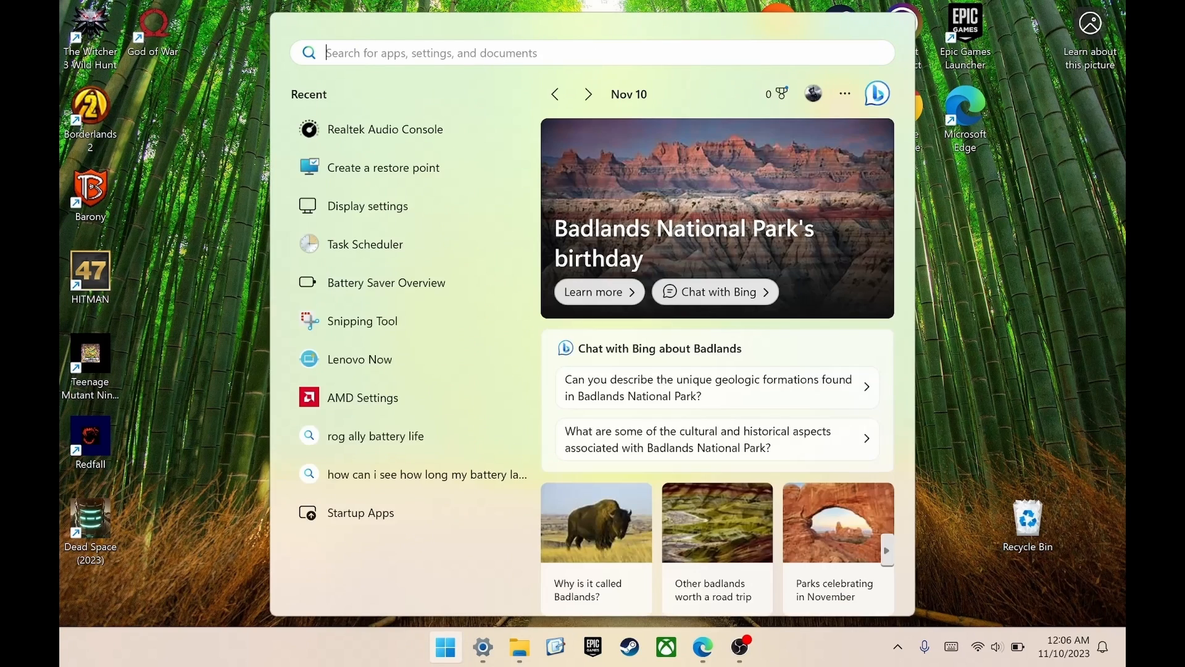
{"action": "type", "text": "realtek Audio Console"}
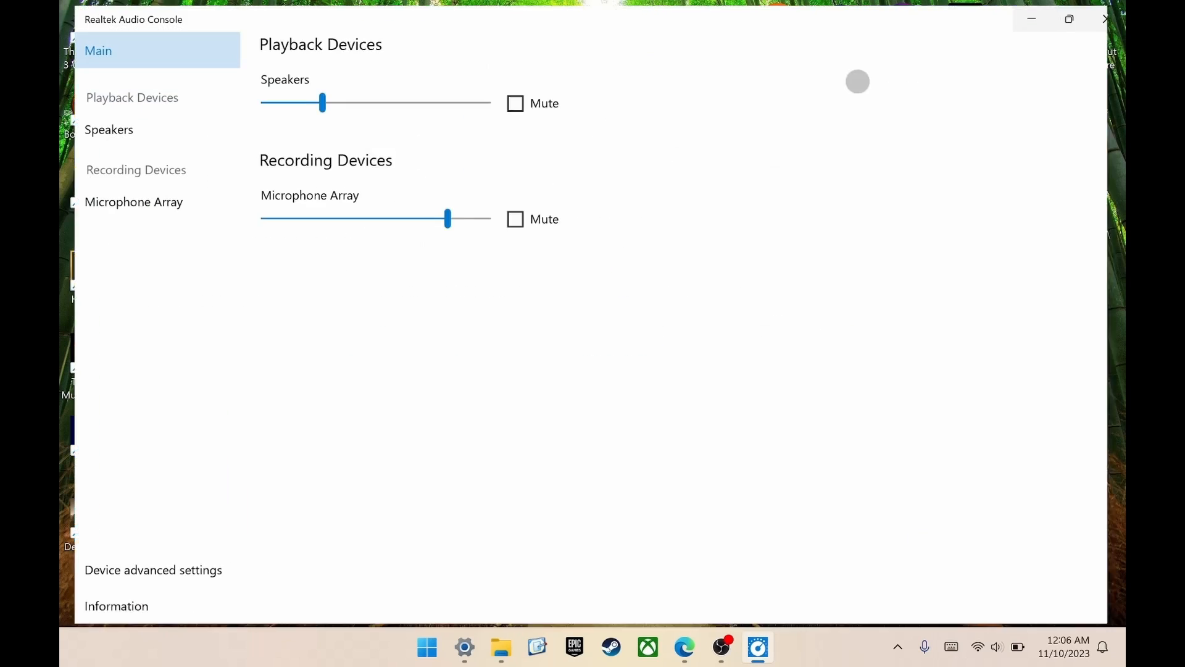
{"action": "left_click", "coordinate": [108, 130]}
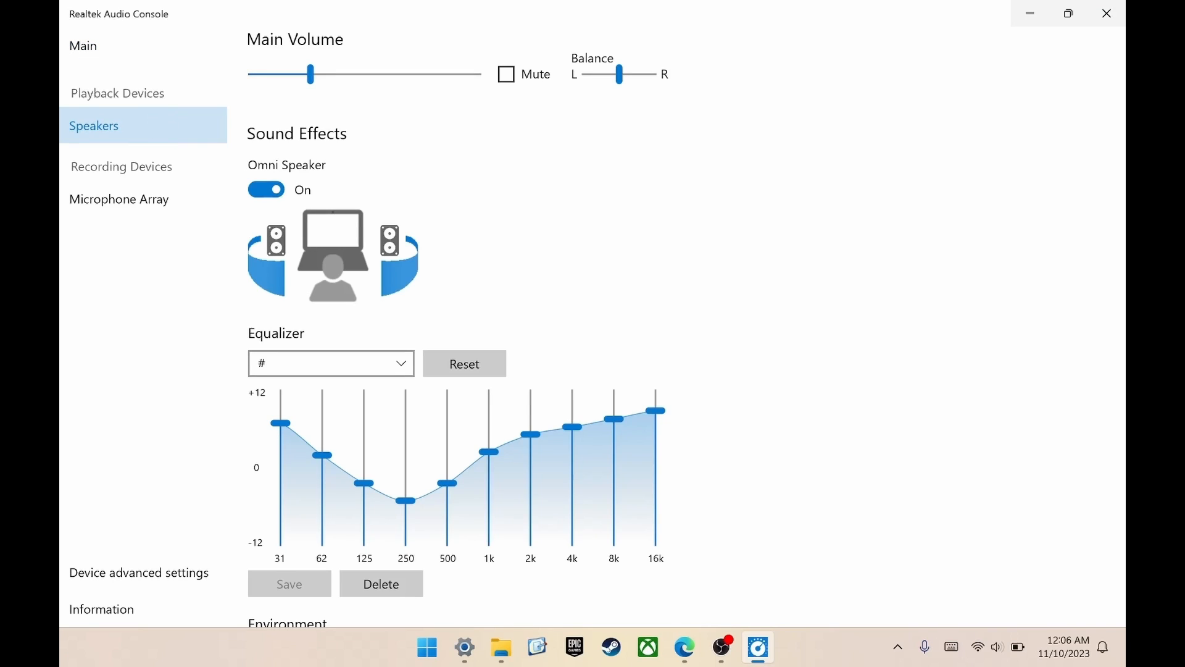
{"action": "scroll", "scroll_direction": "down", "scroll_amount": 3}
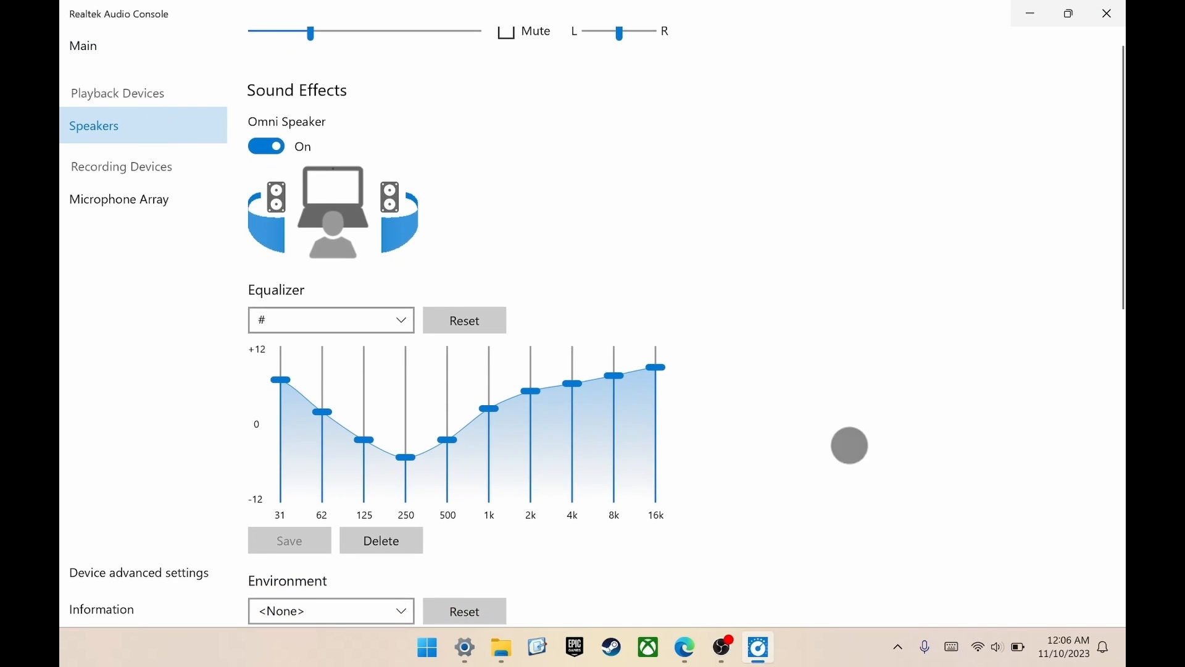